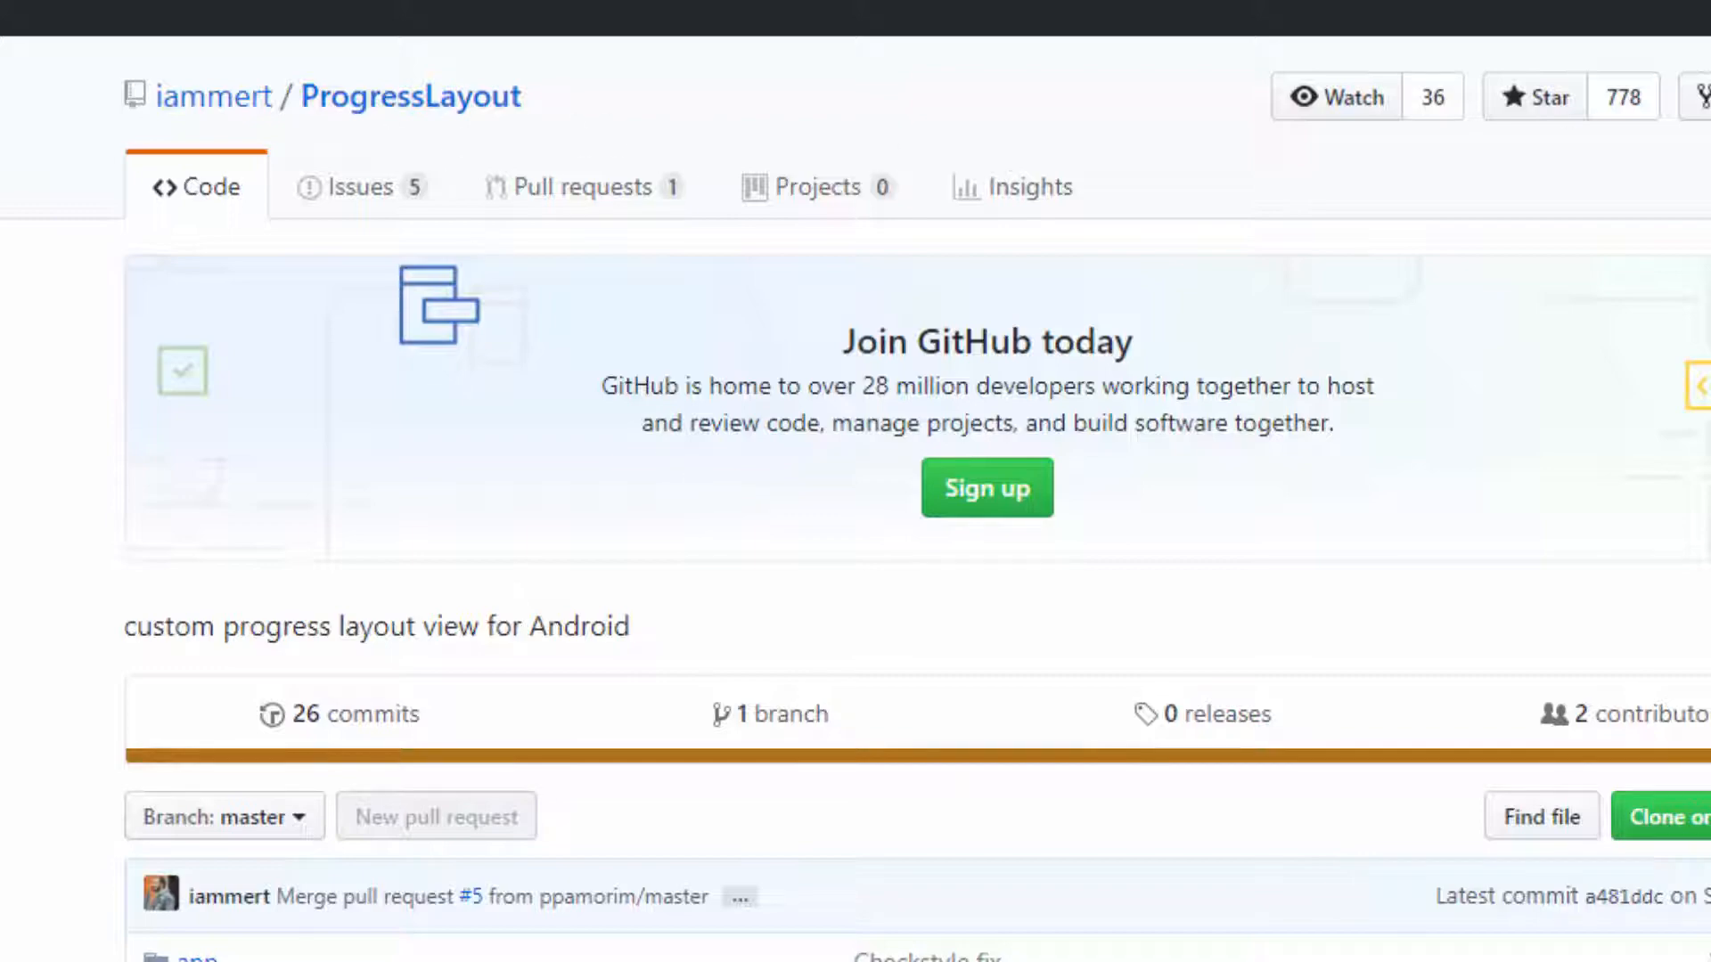
Open the README's 'Here is the youtube link' demo in a new browser tab
scroll("down", 3)
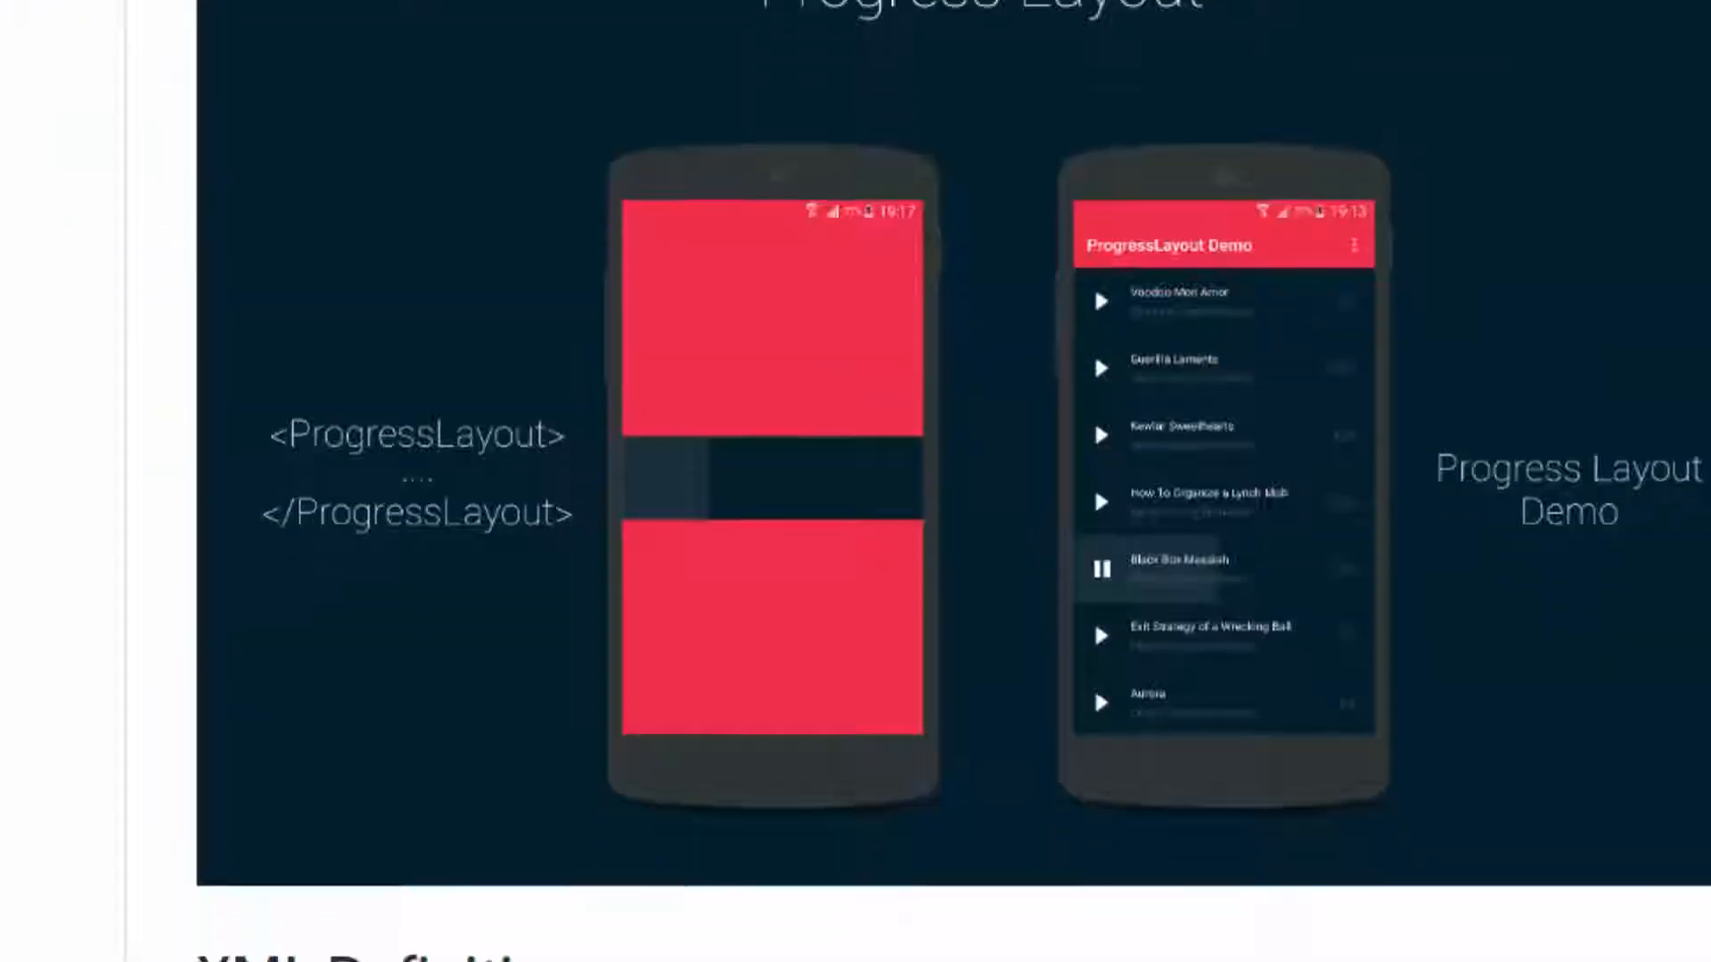
scroll("down", 3)
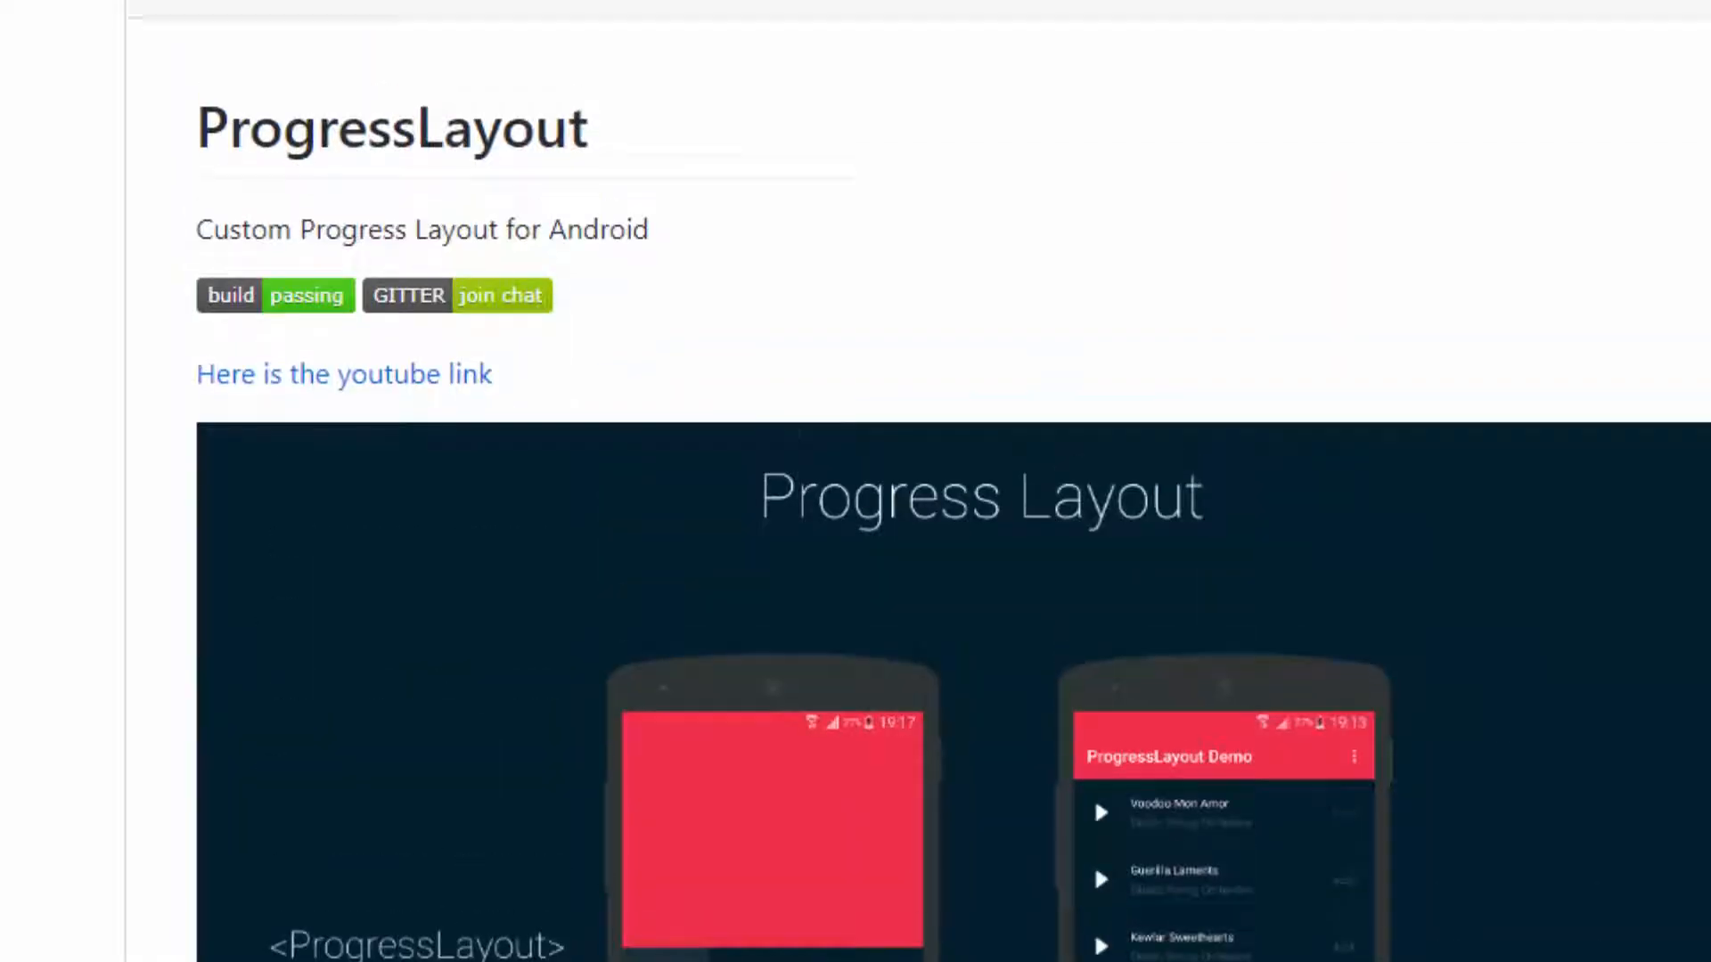
right_click(342, 372)
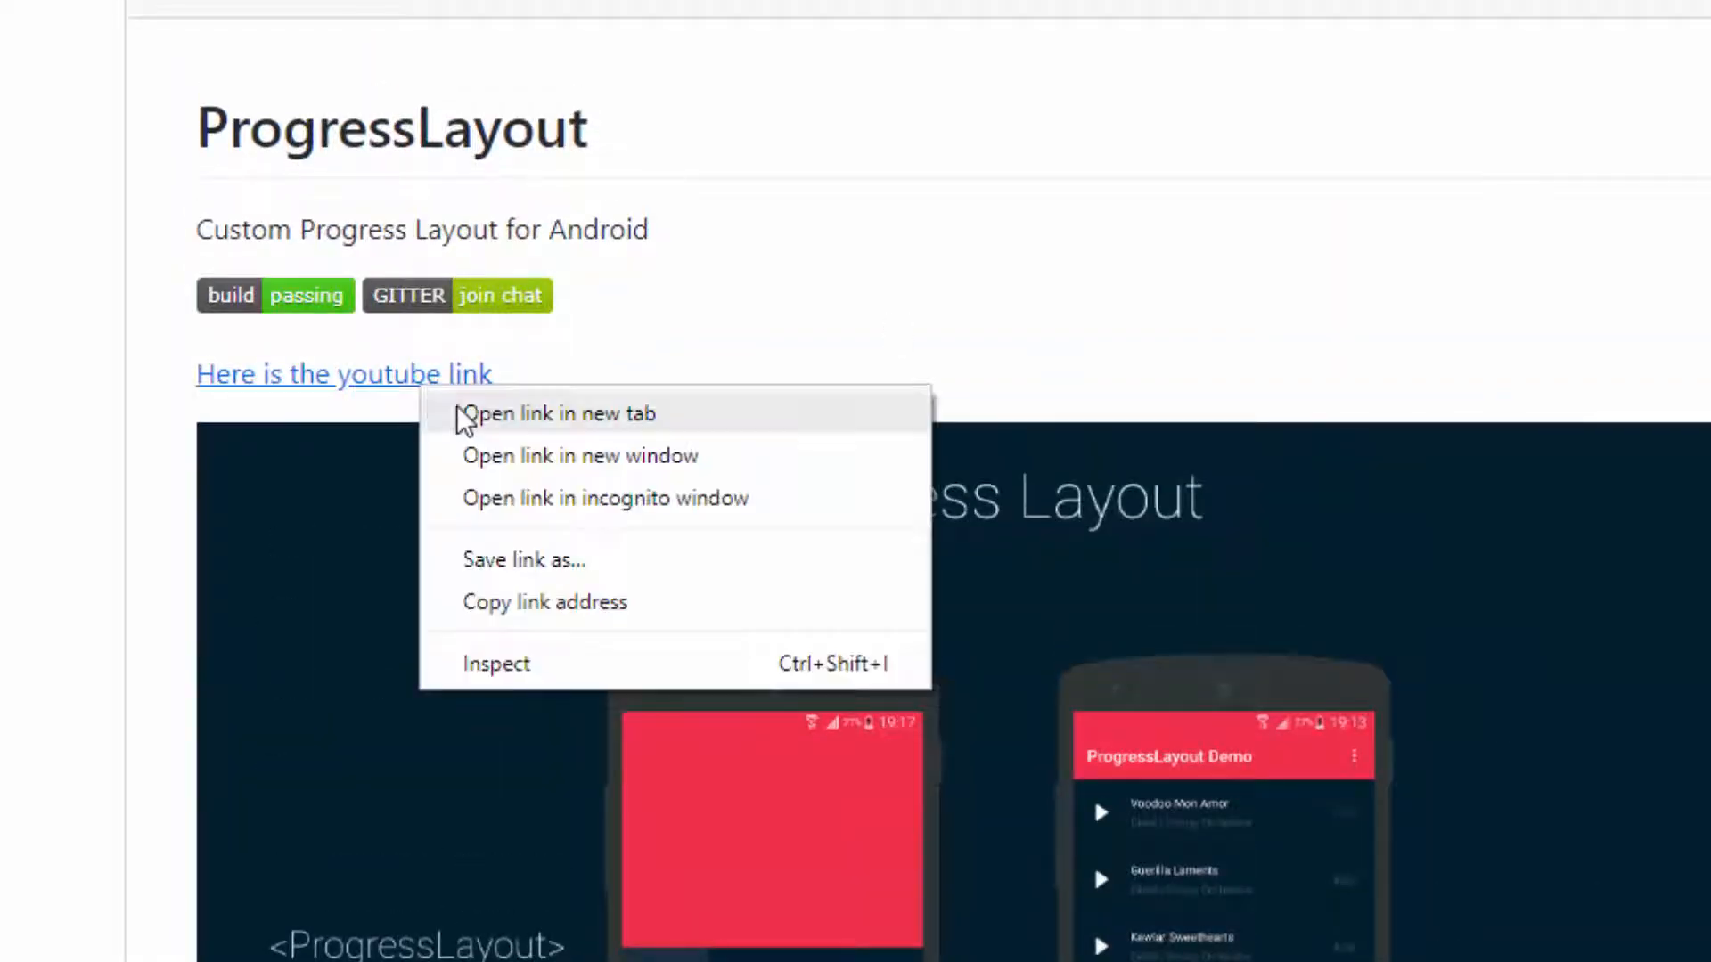
left_click(560, 412)
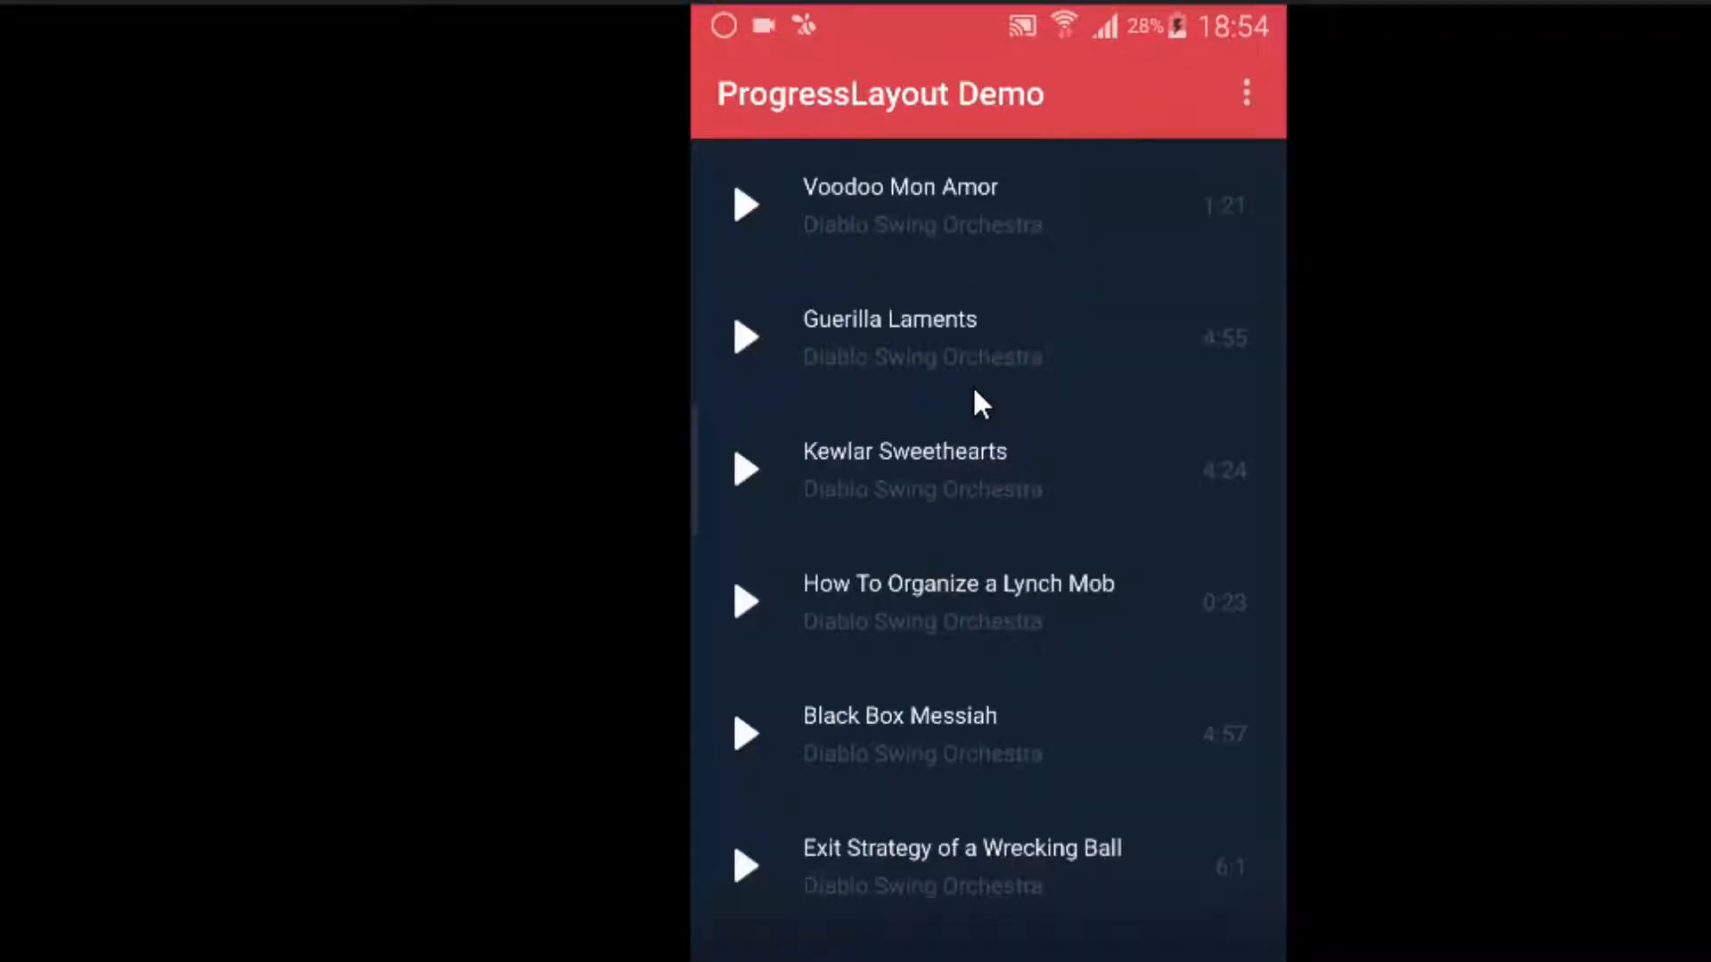
Start playback of the ProgressLayout Demo video on YouTube
left_click(745, 601)
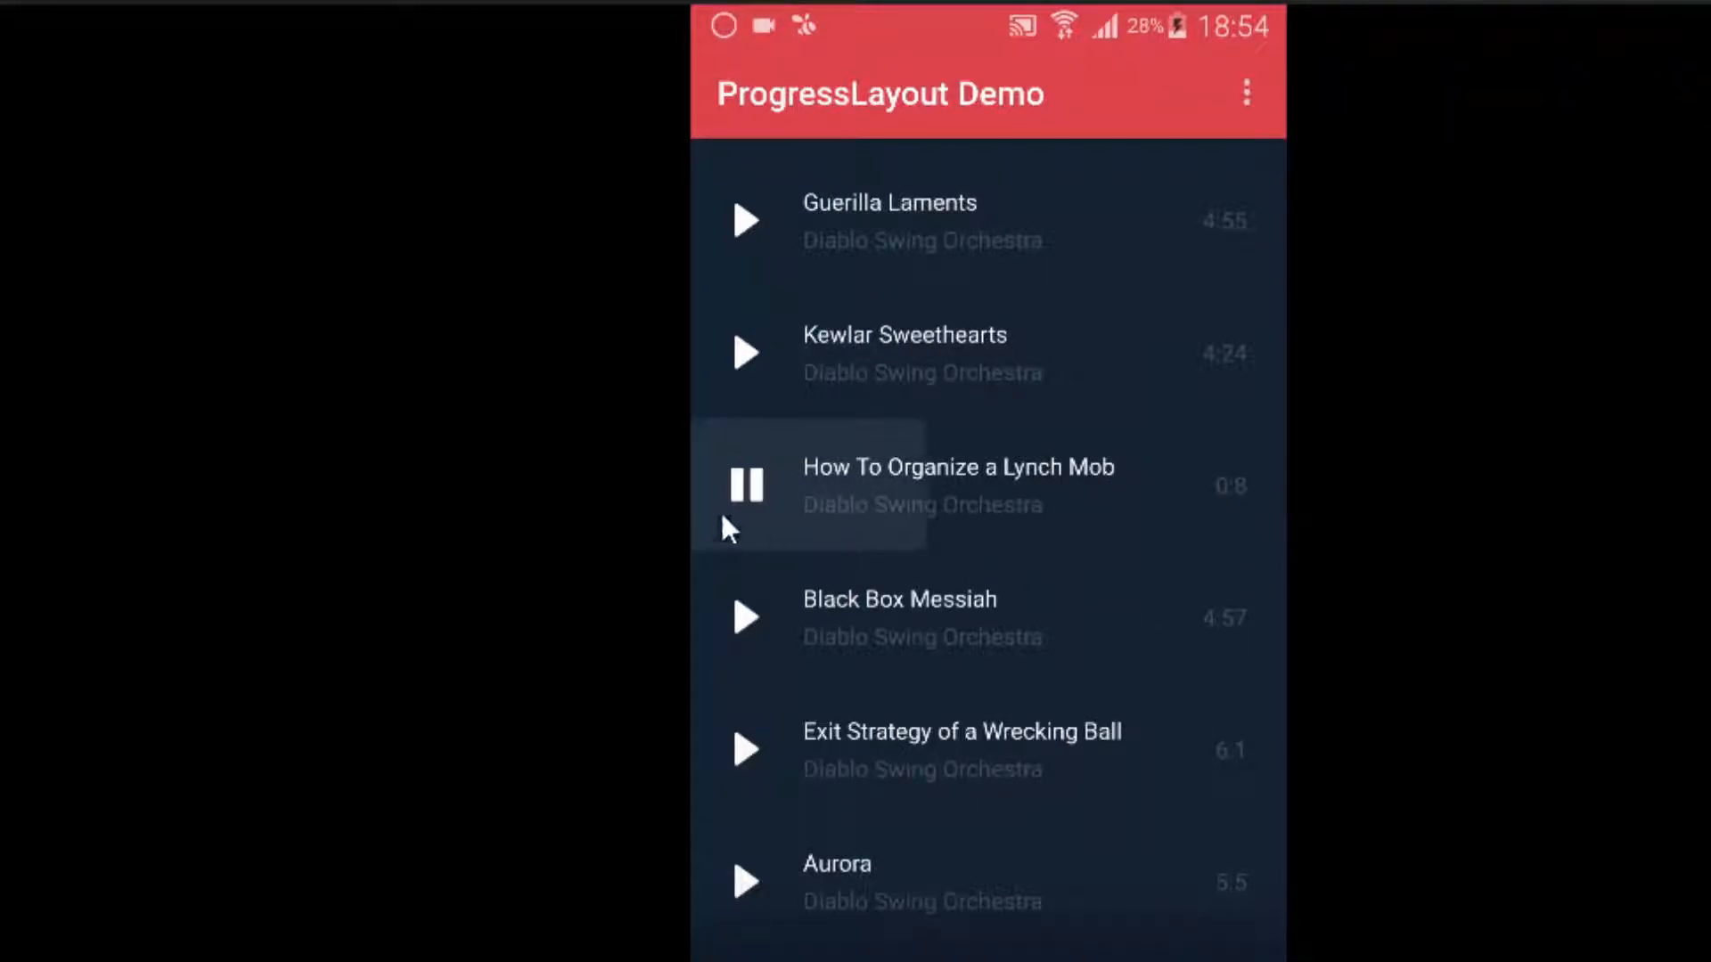
mouse_move(1081, 535)
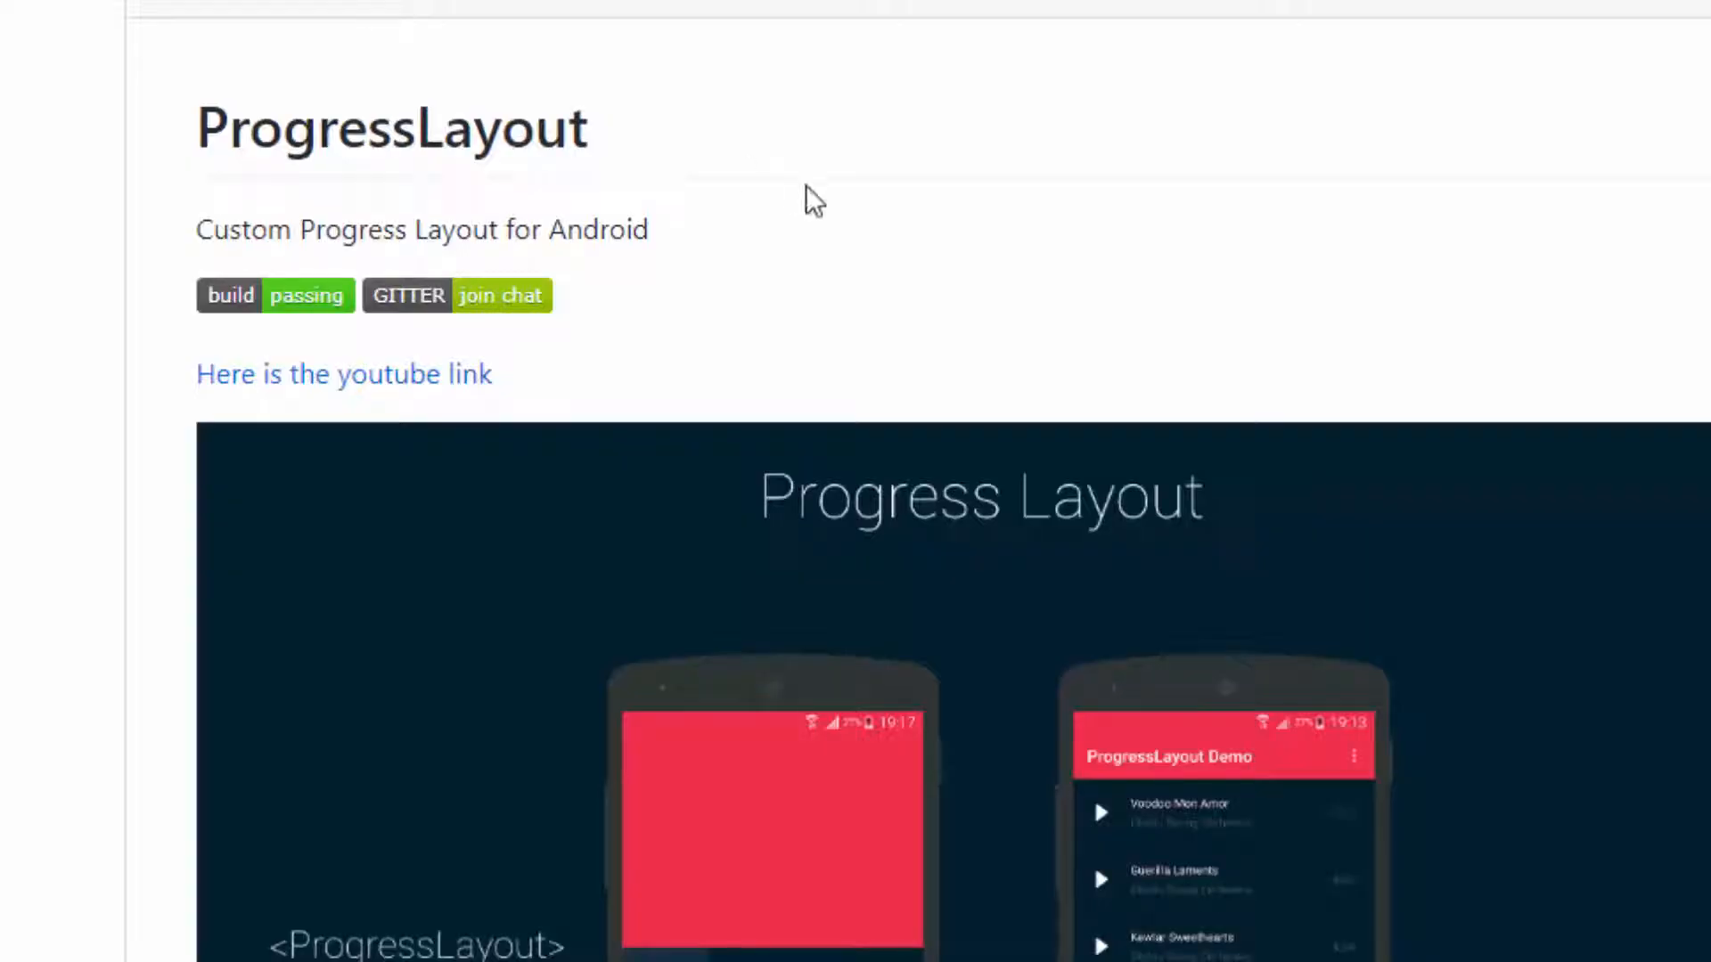
Move past the ProgressLayout image to the Fabulous Filter repository and its movie-filtering demo GIF
scroll("down", 3)
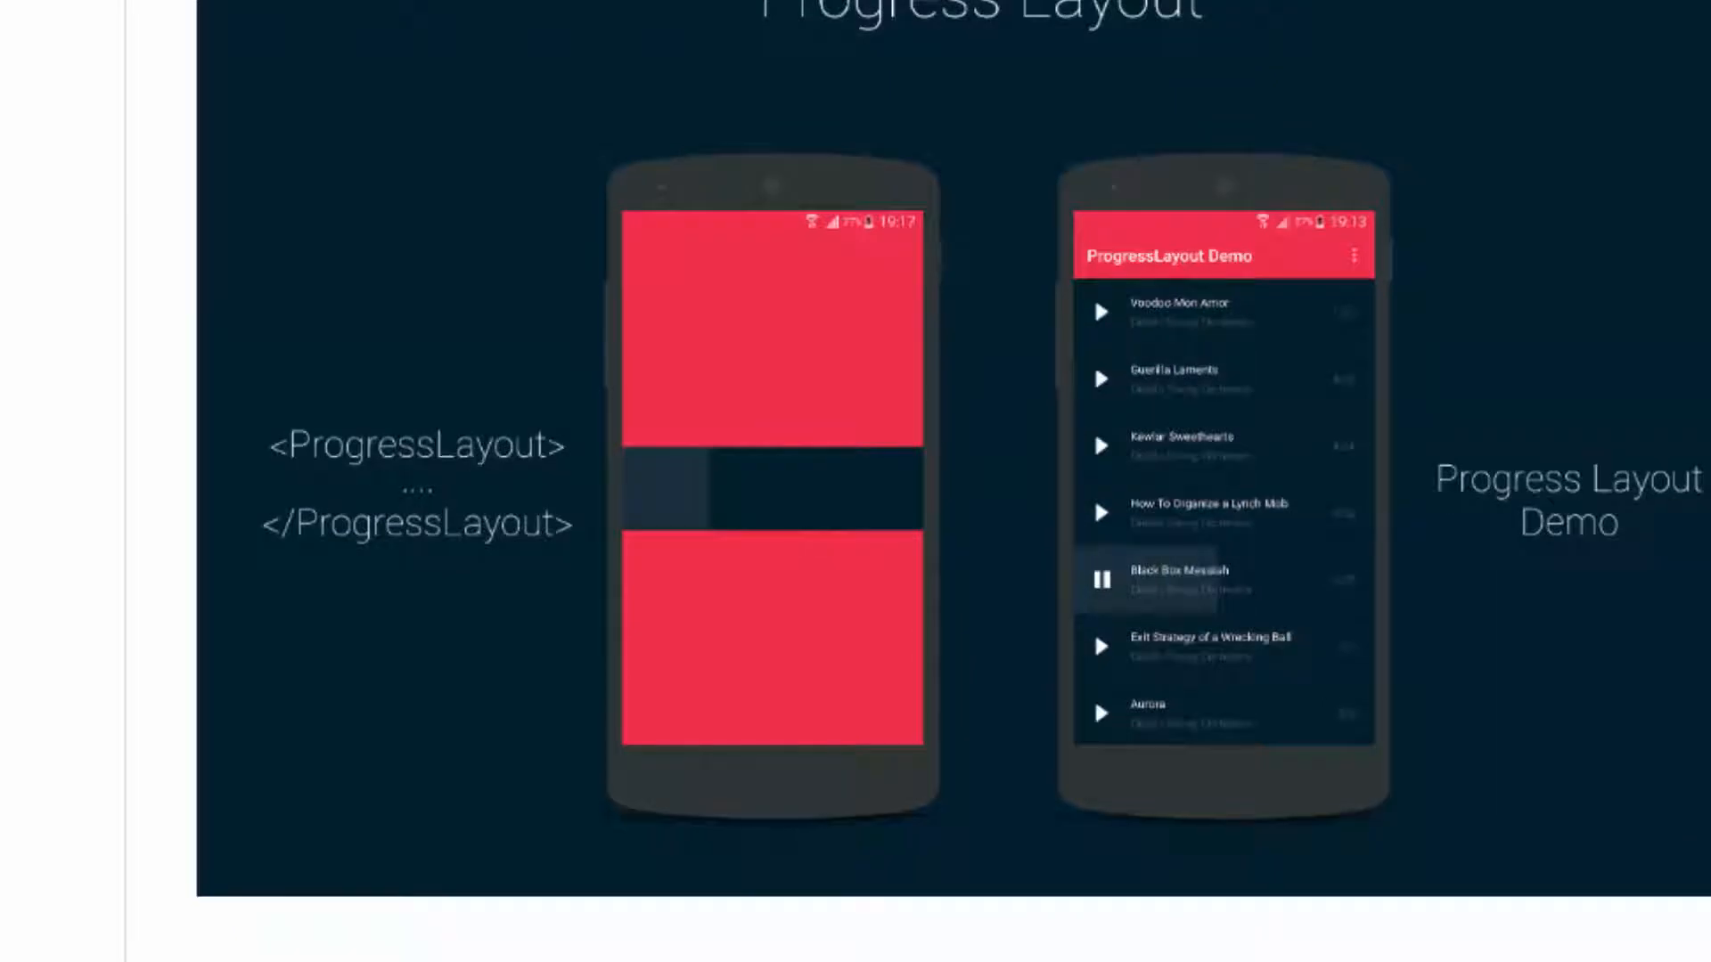
scroll("down", 3)
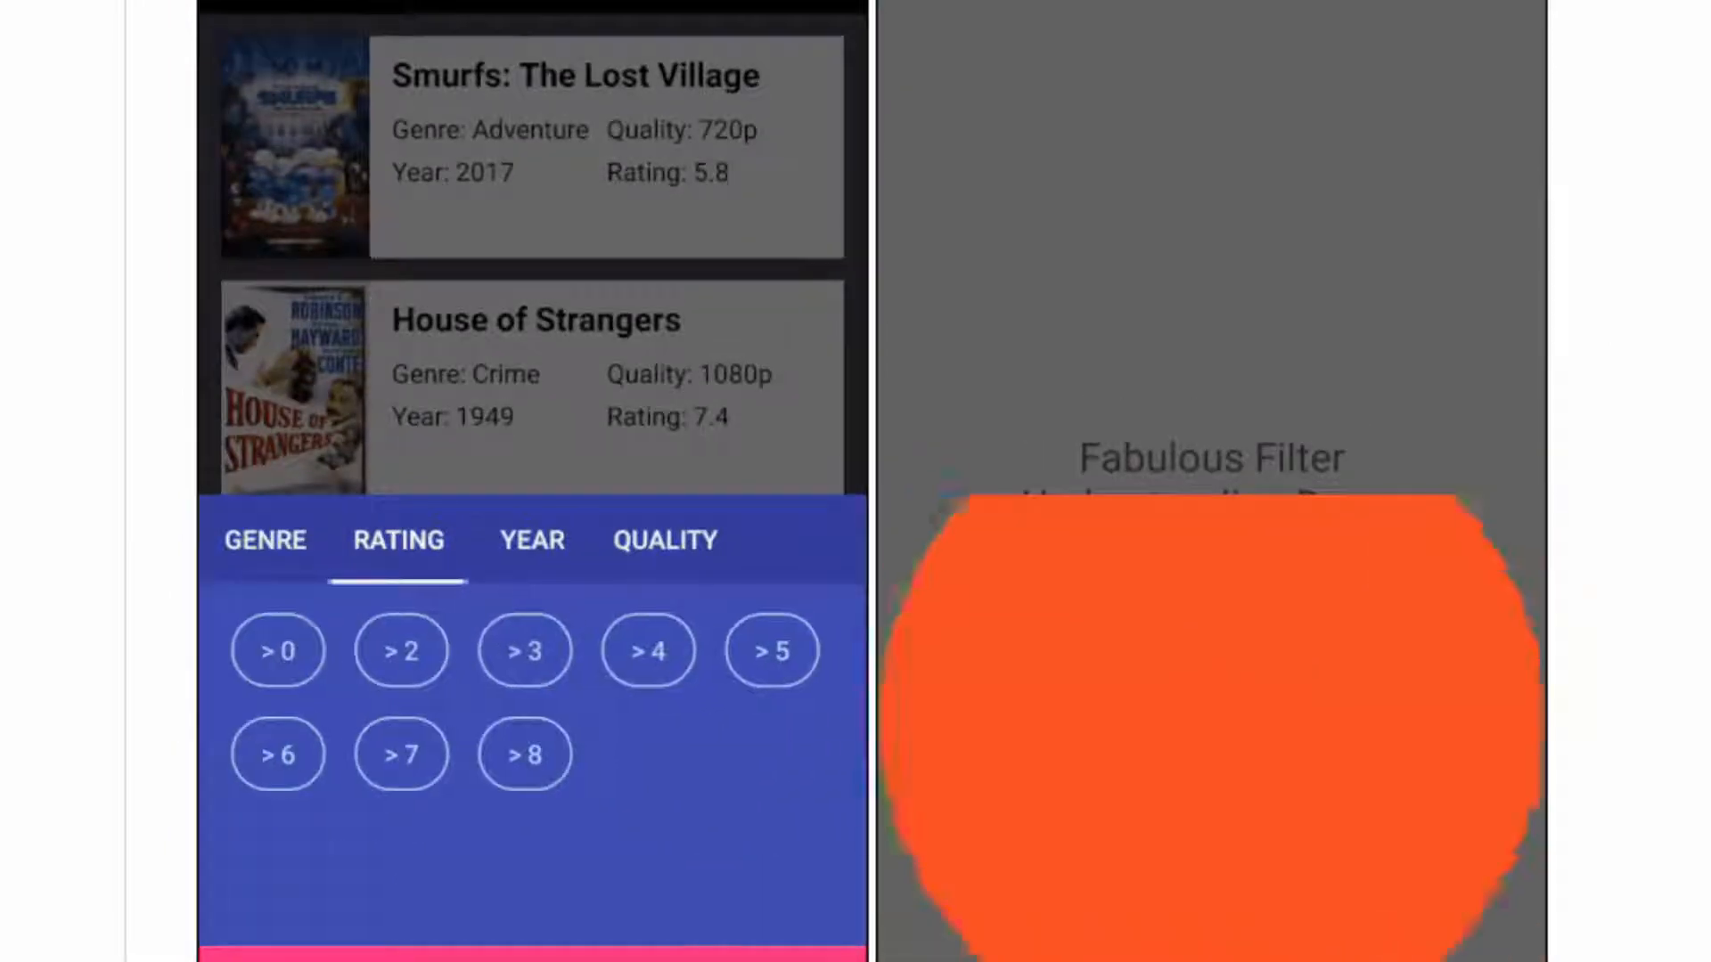
left_click(531, 540)
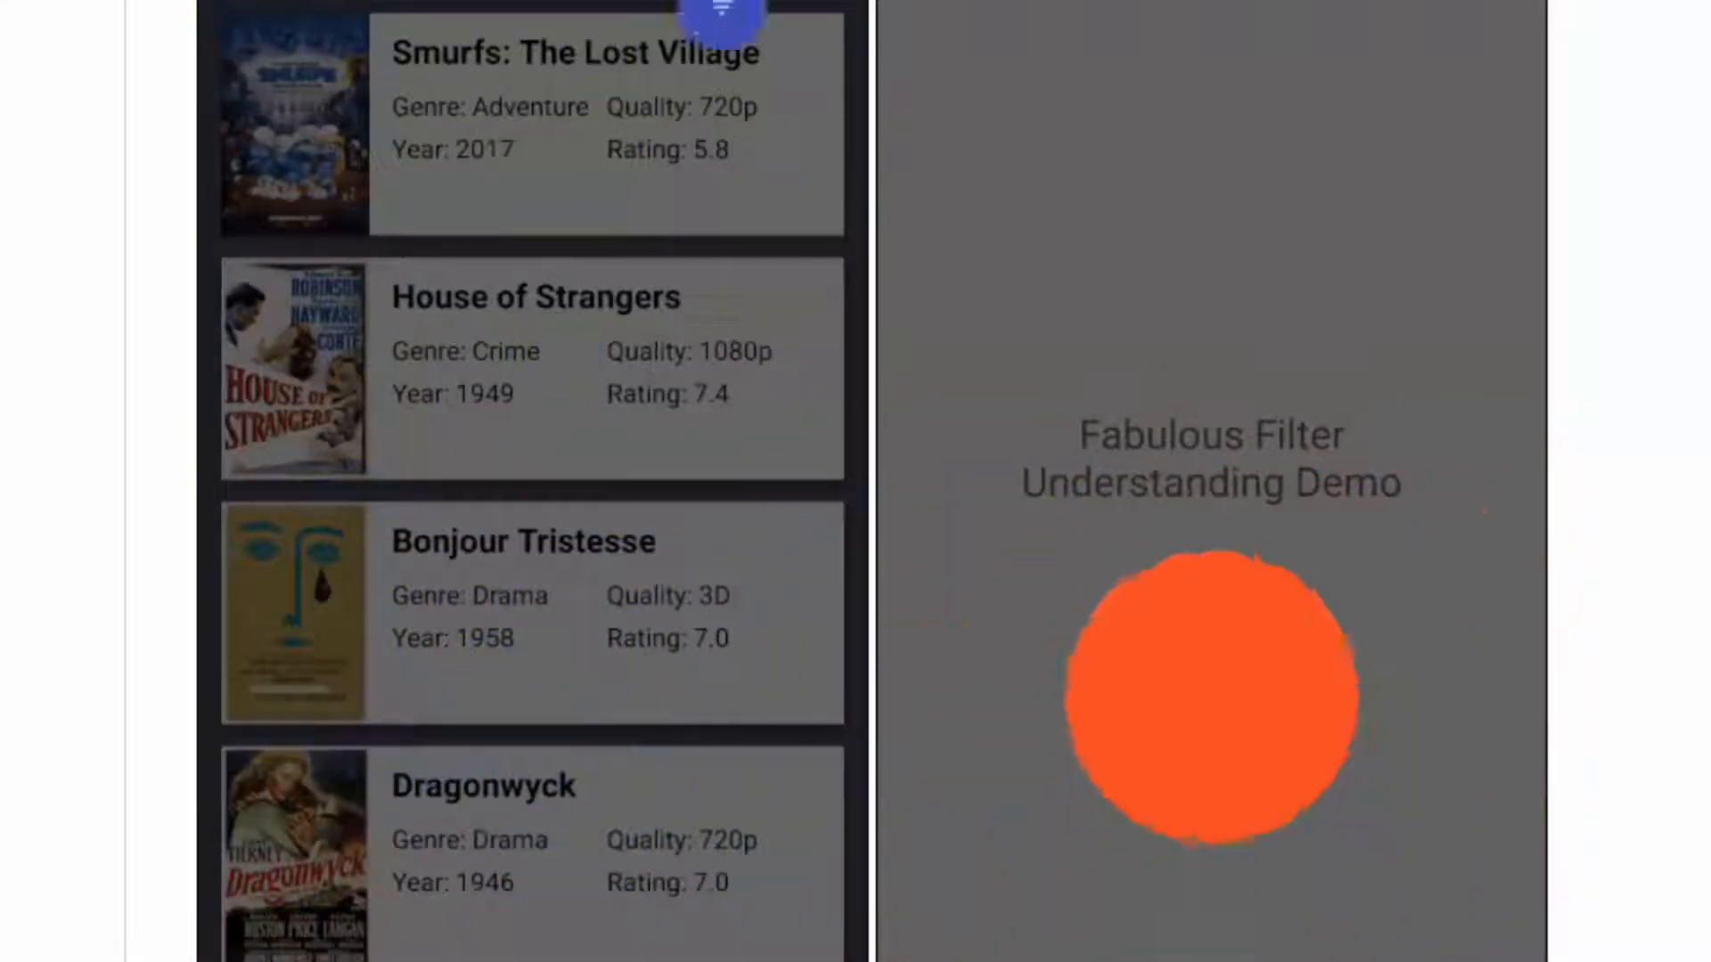
scroll("down", 3)
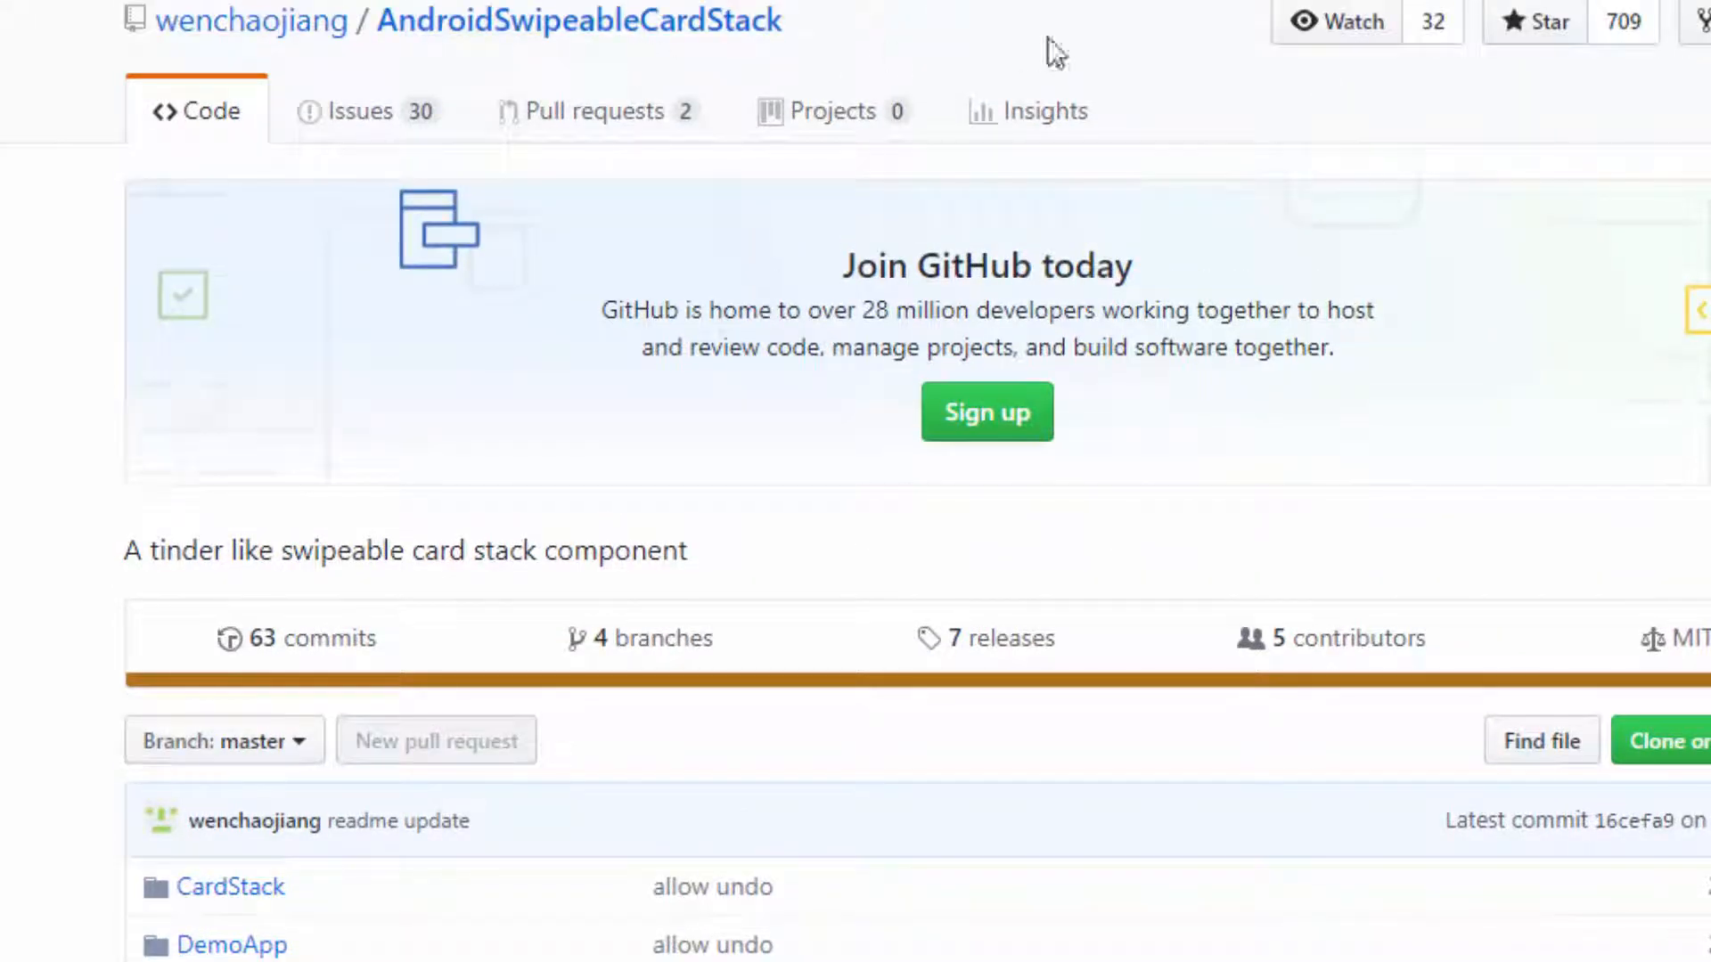
Reach the AndroidSwipeableCardStack repository and view its card stack demo GIF
scroll("down", 3)
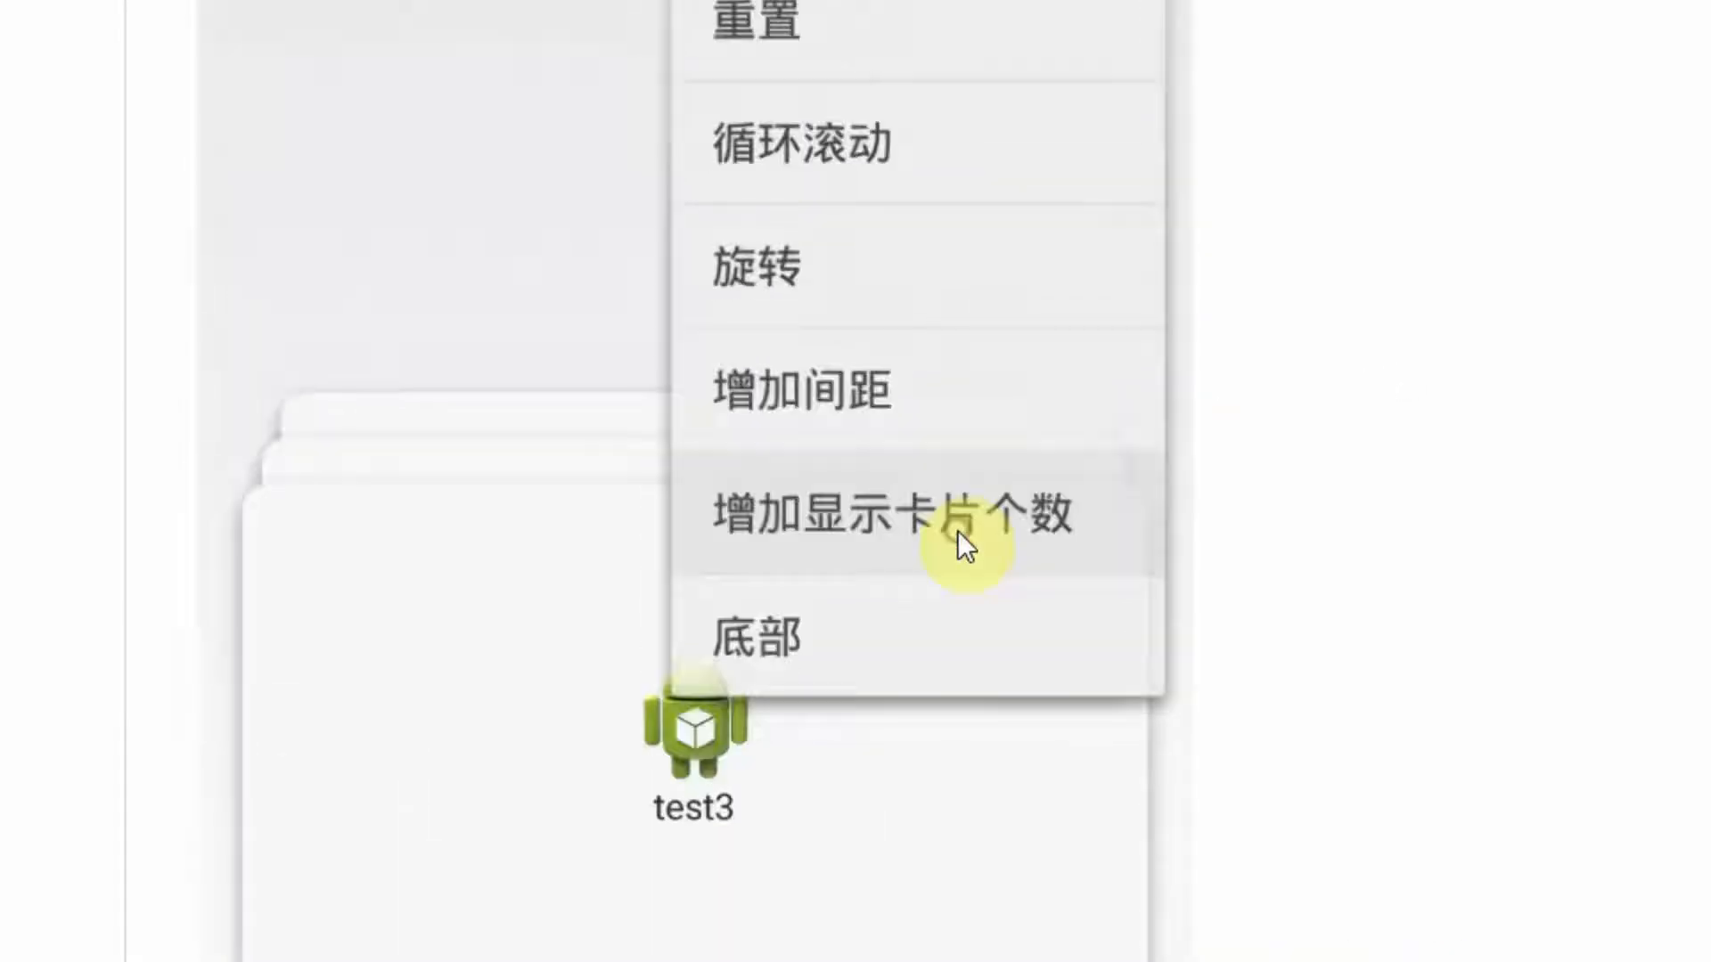
left_click(964, 514)
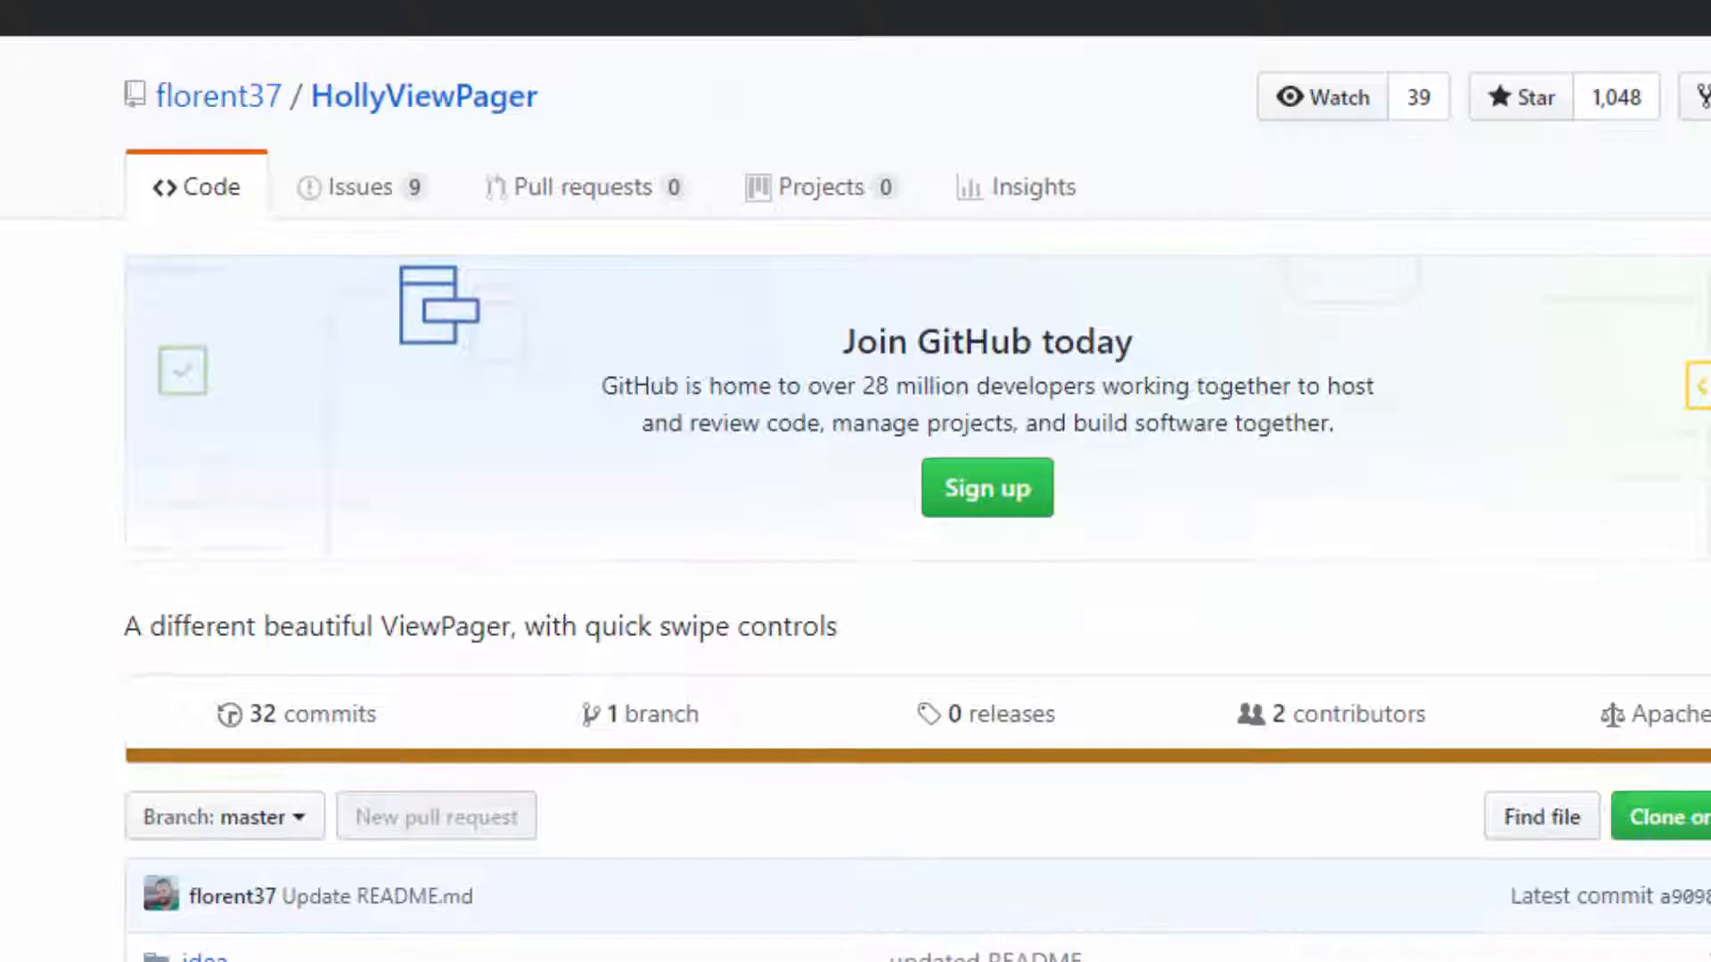
mouse_move(218, 97)
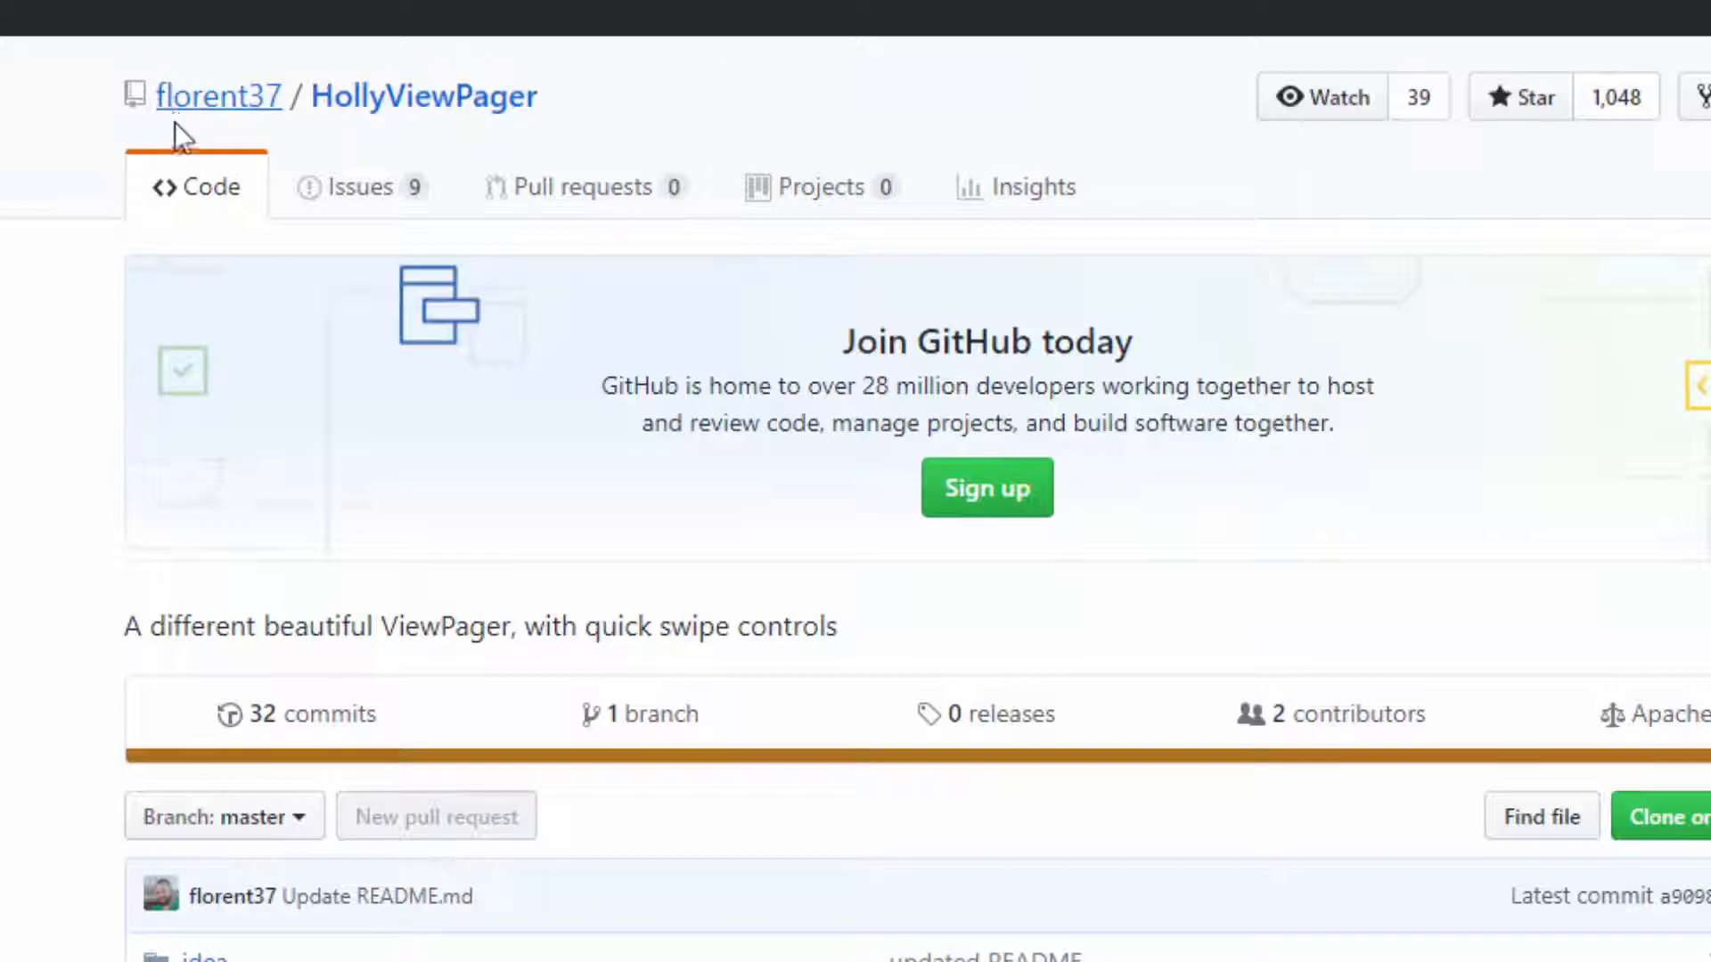
Scroll the HollyViewPager README down to its swipeable pager demo GIF
scroll("down", 3)
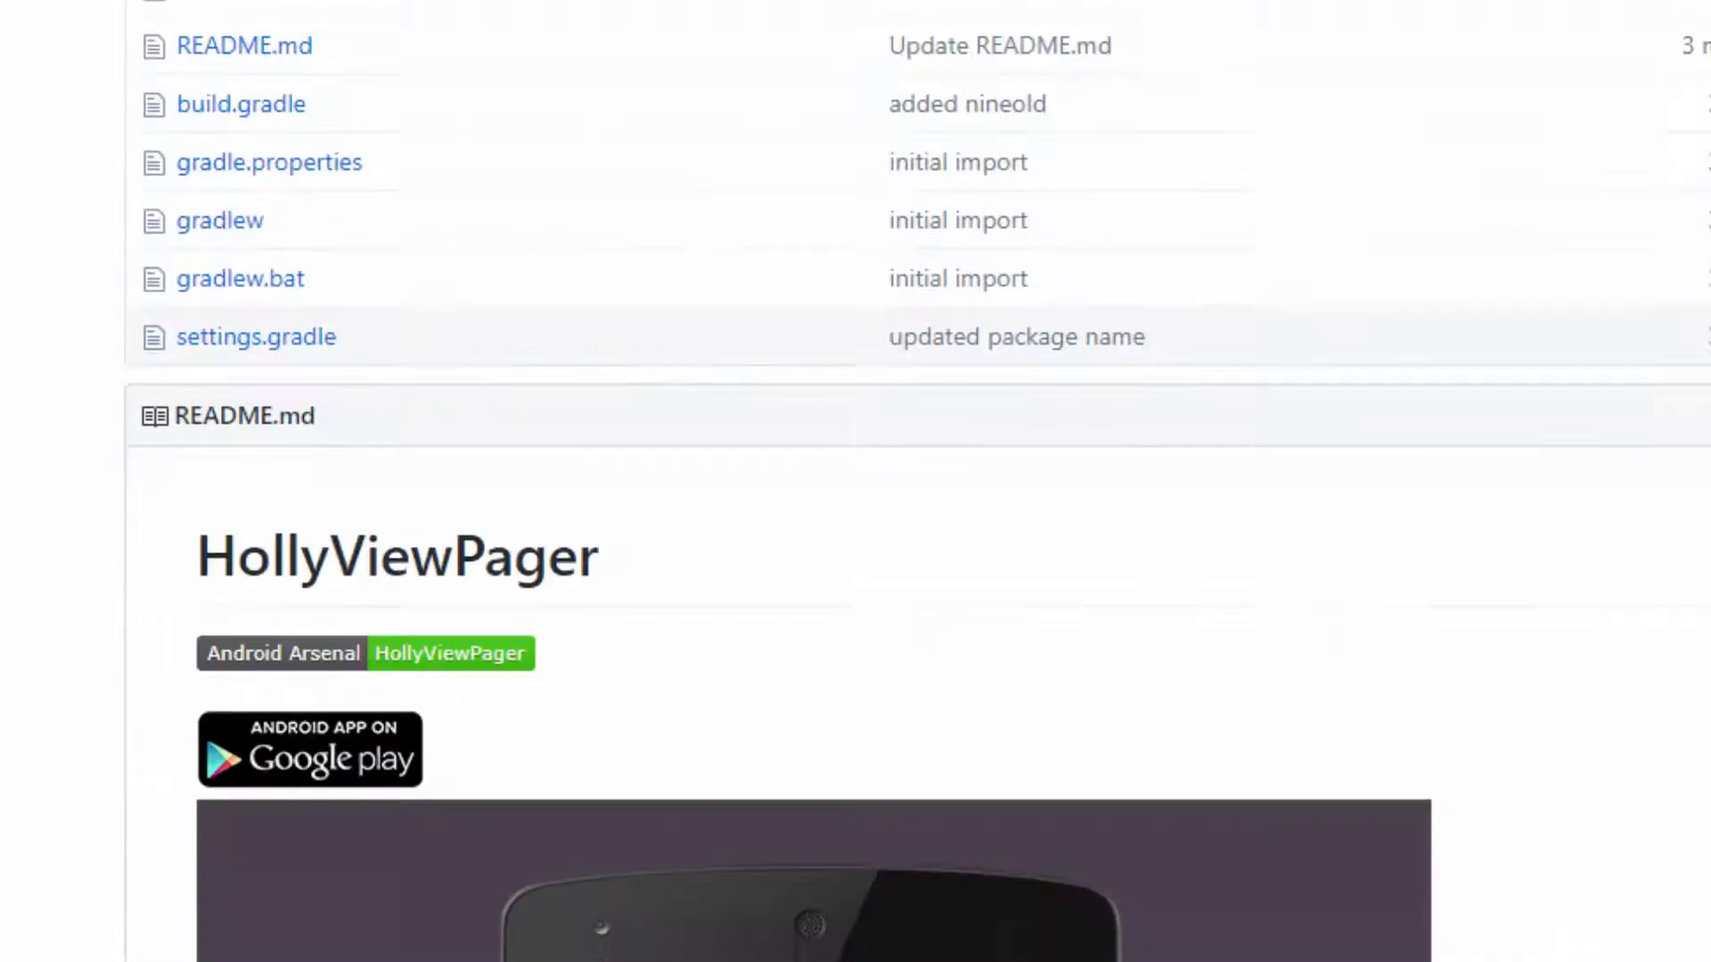
scroll("down", 3)
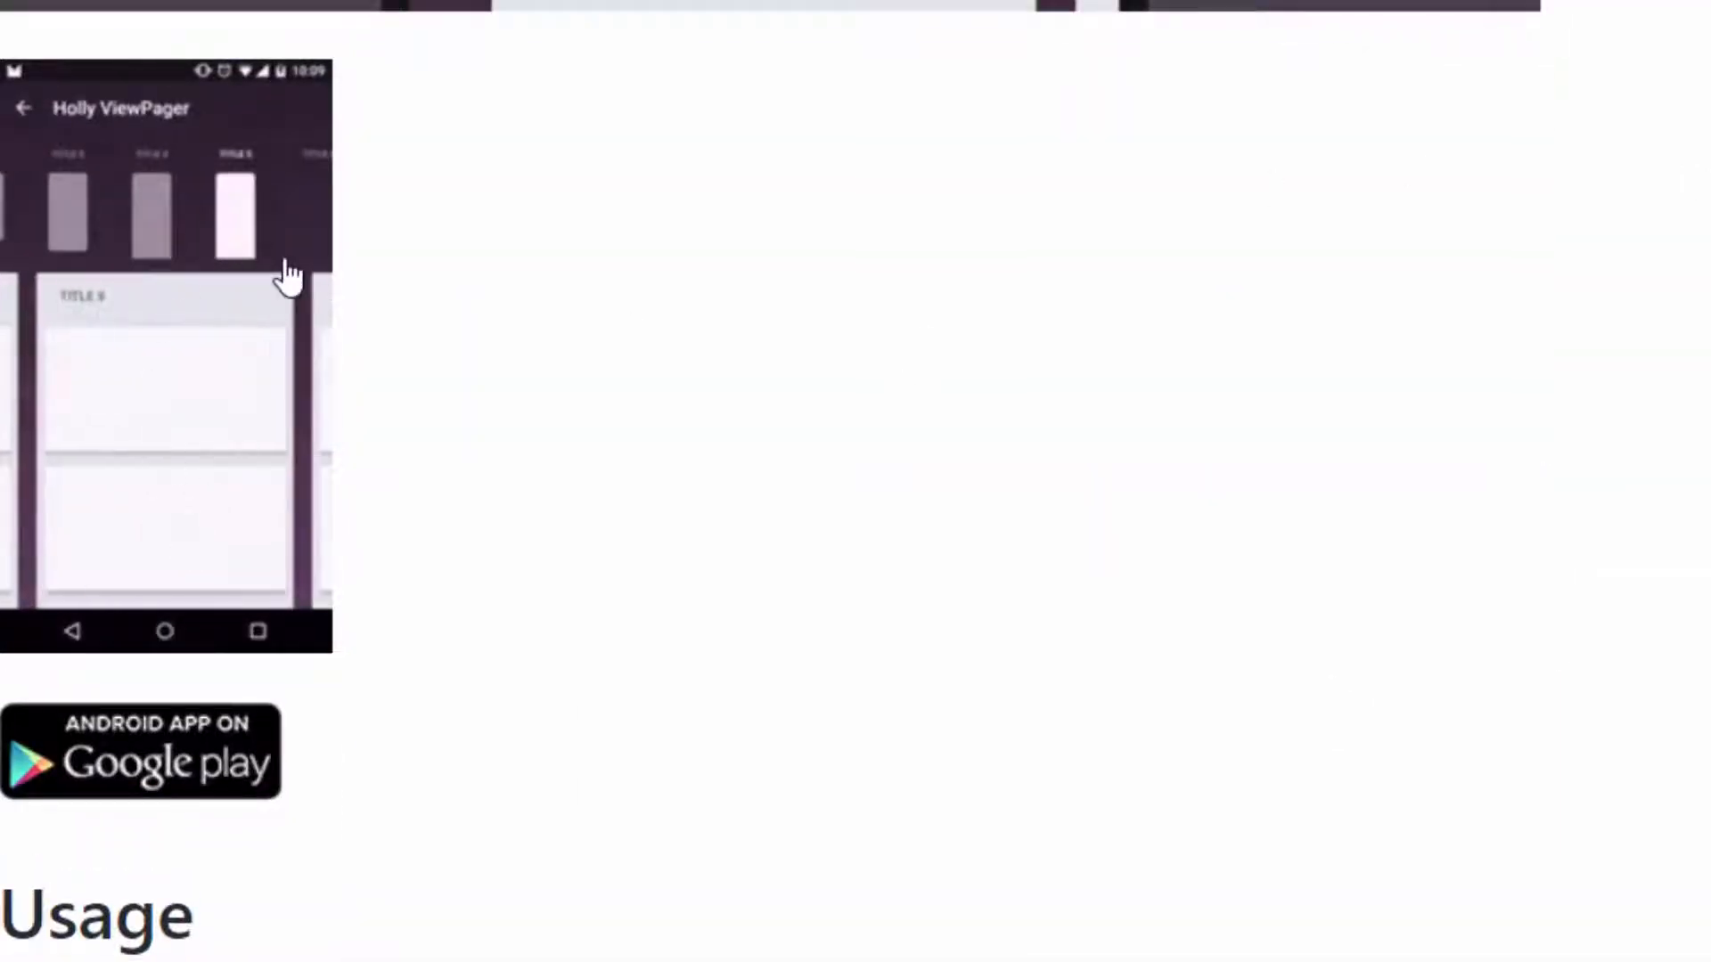
scroll("down", 3)
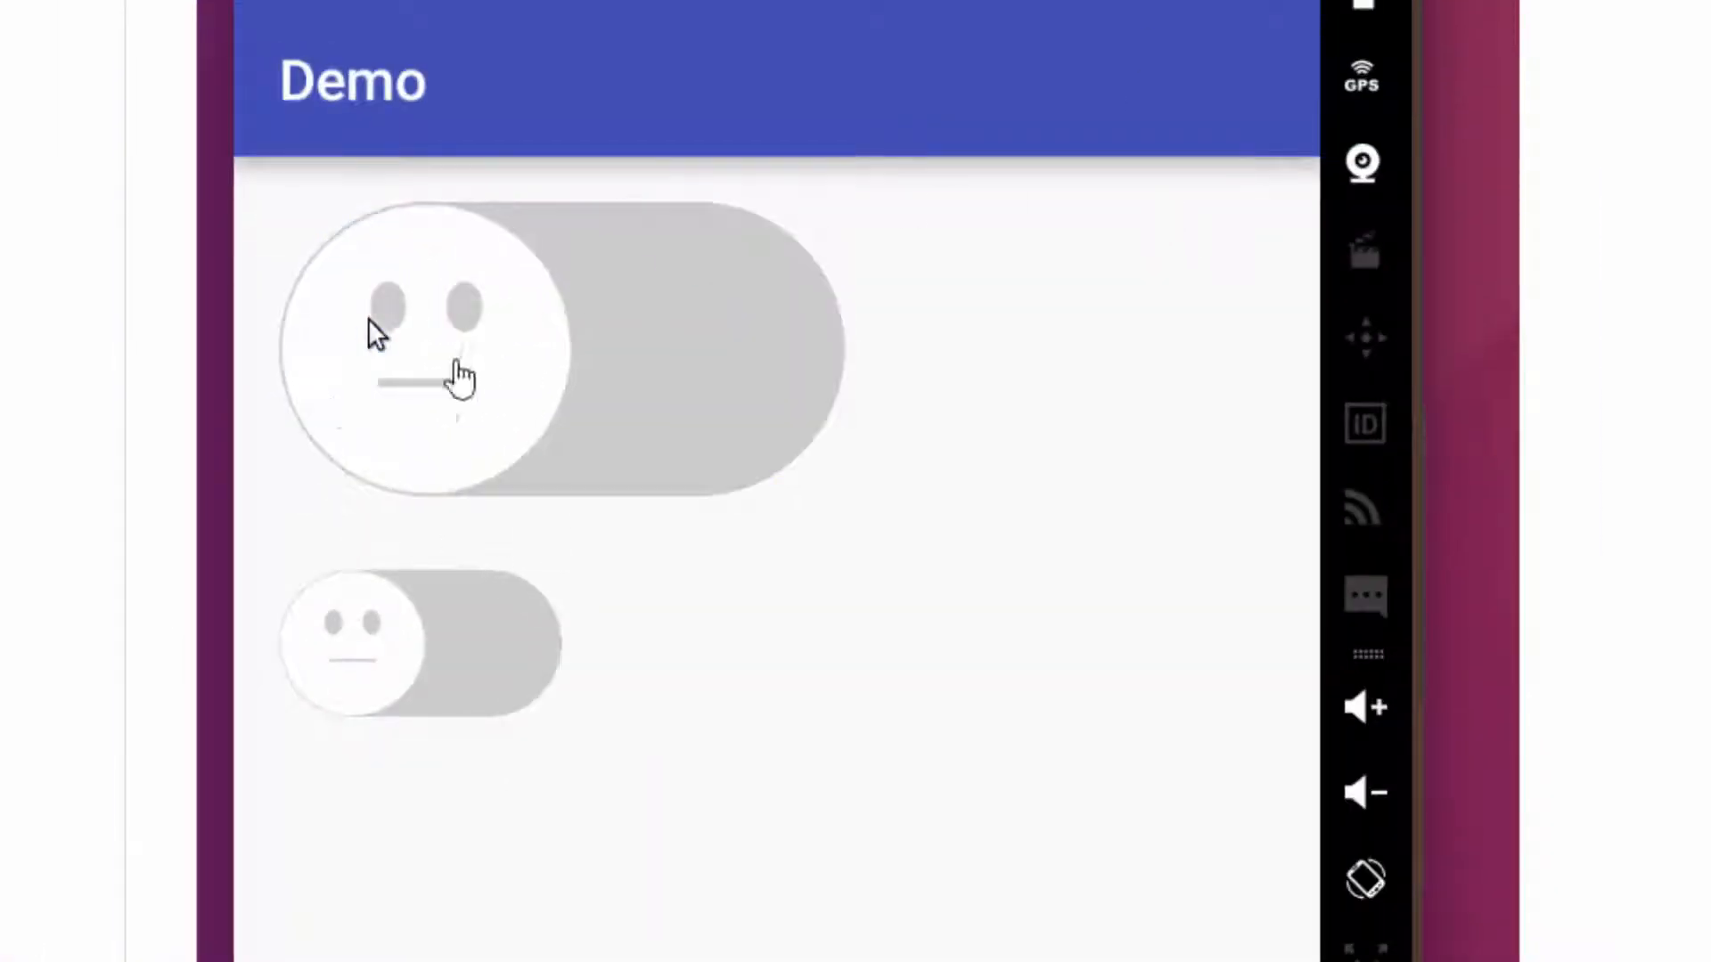
Go to the next repository and view the smiley-face toggle switch turning on
left_click(349, 642)
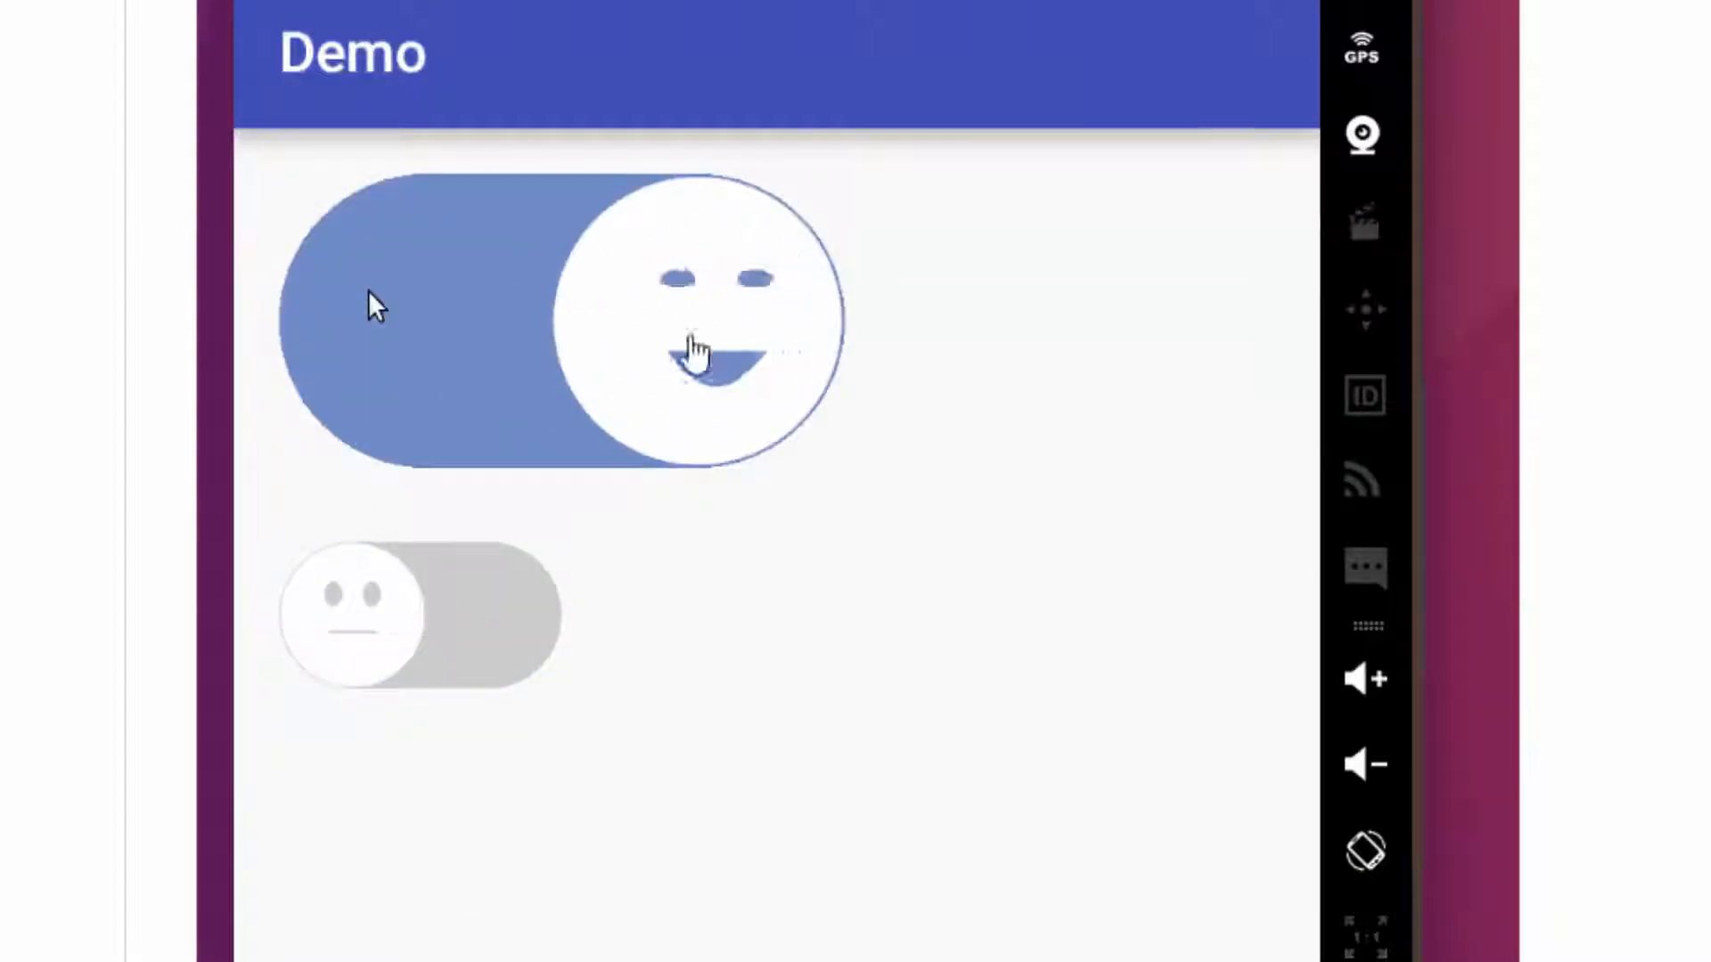
left_click(698, 322)
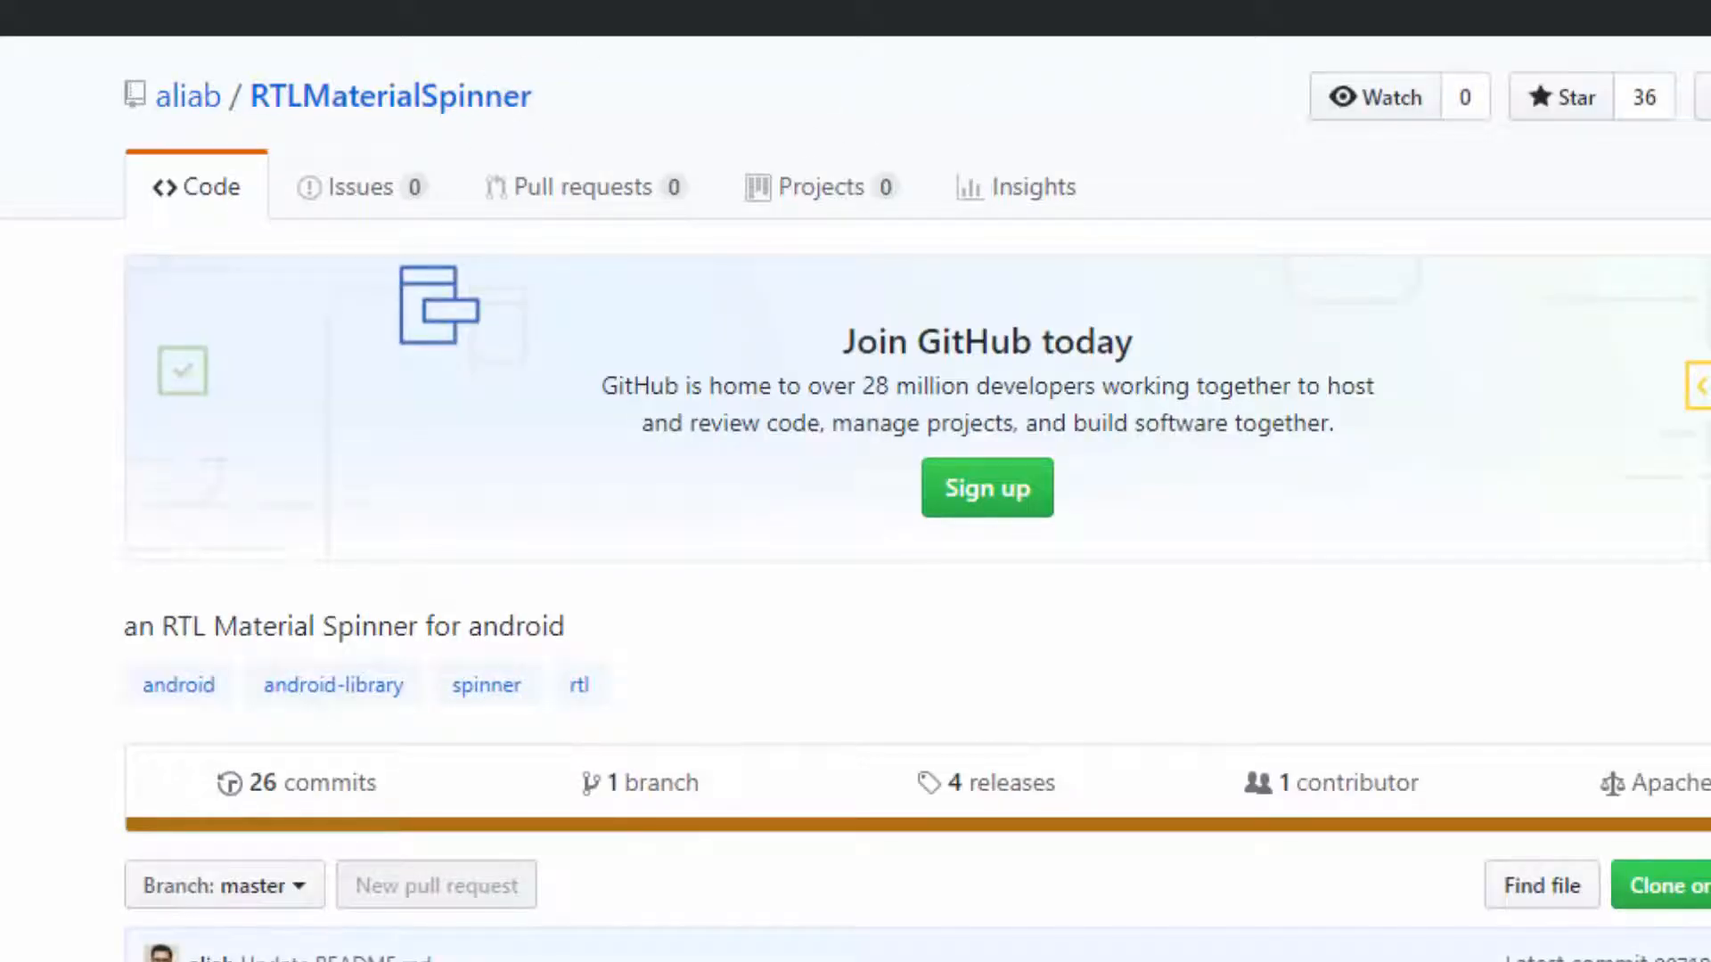
Scroll through the RTLMaterialSpinner README screenshot of right-to-left spinners and its usage text
scroll("down", 3)
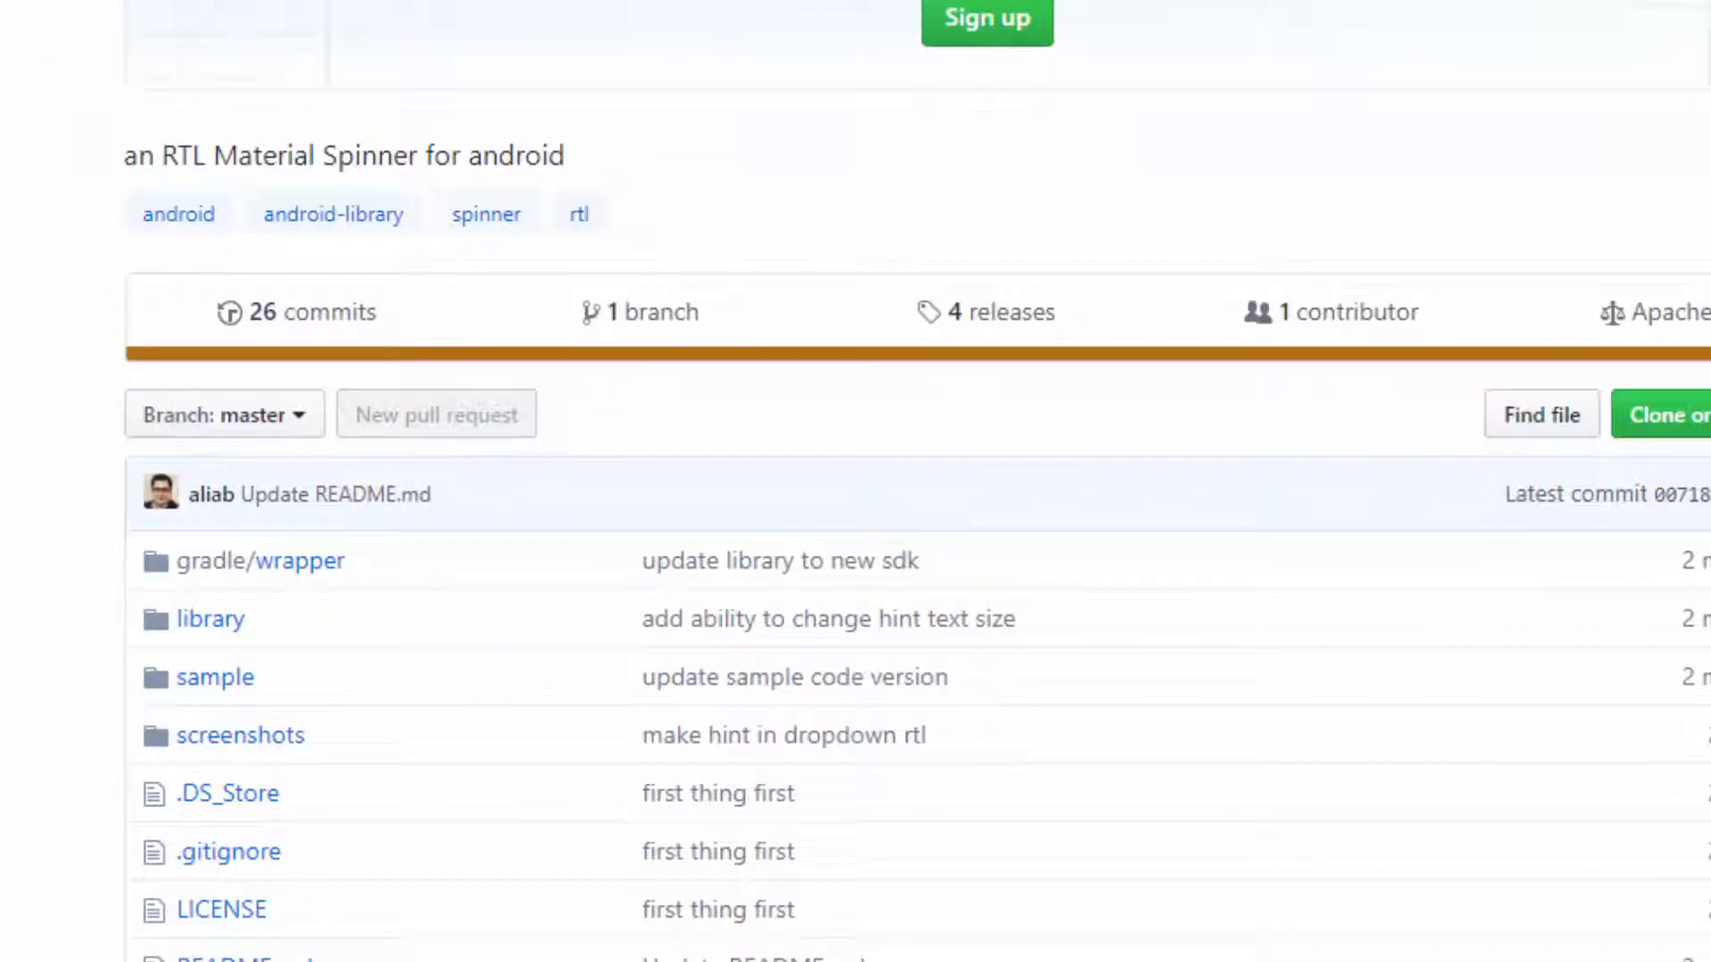
scroll("down", 3)
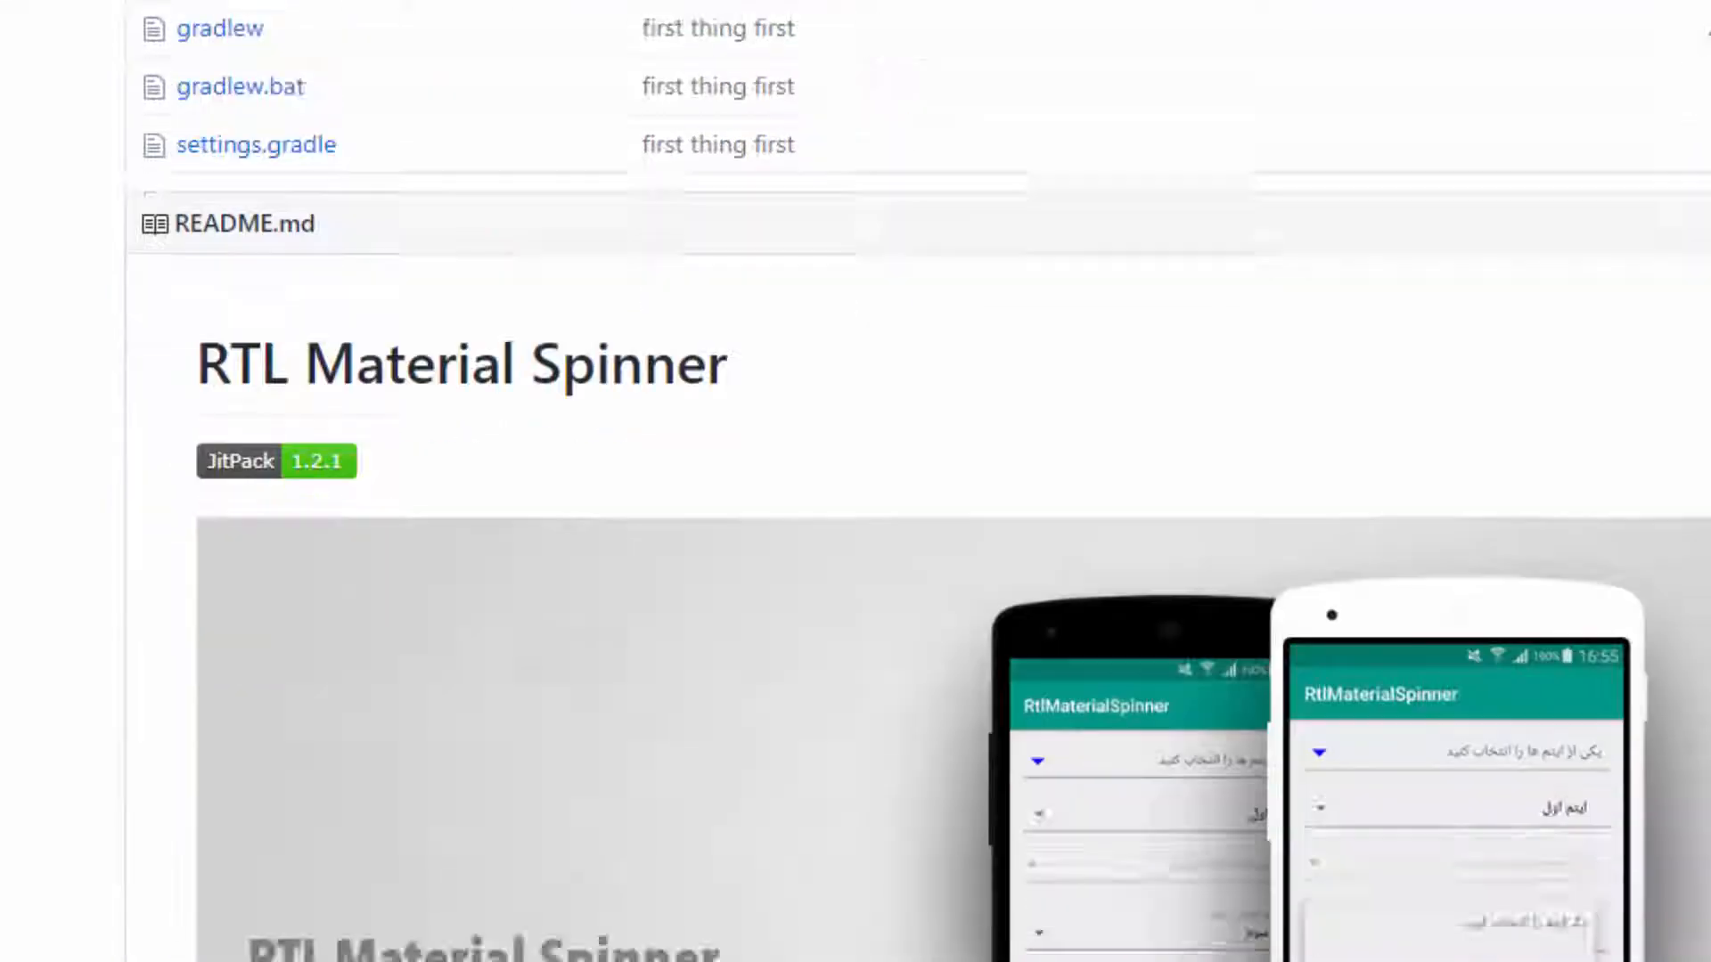
scroll("down", 3)
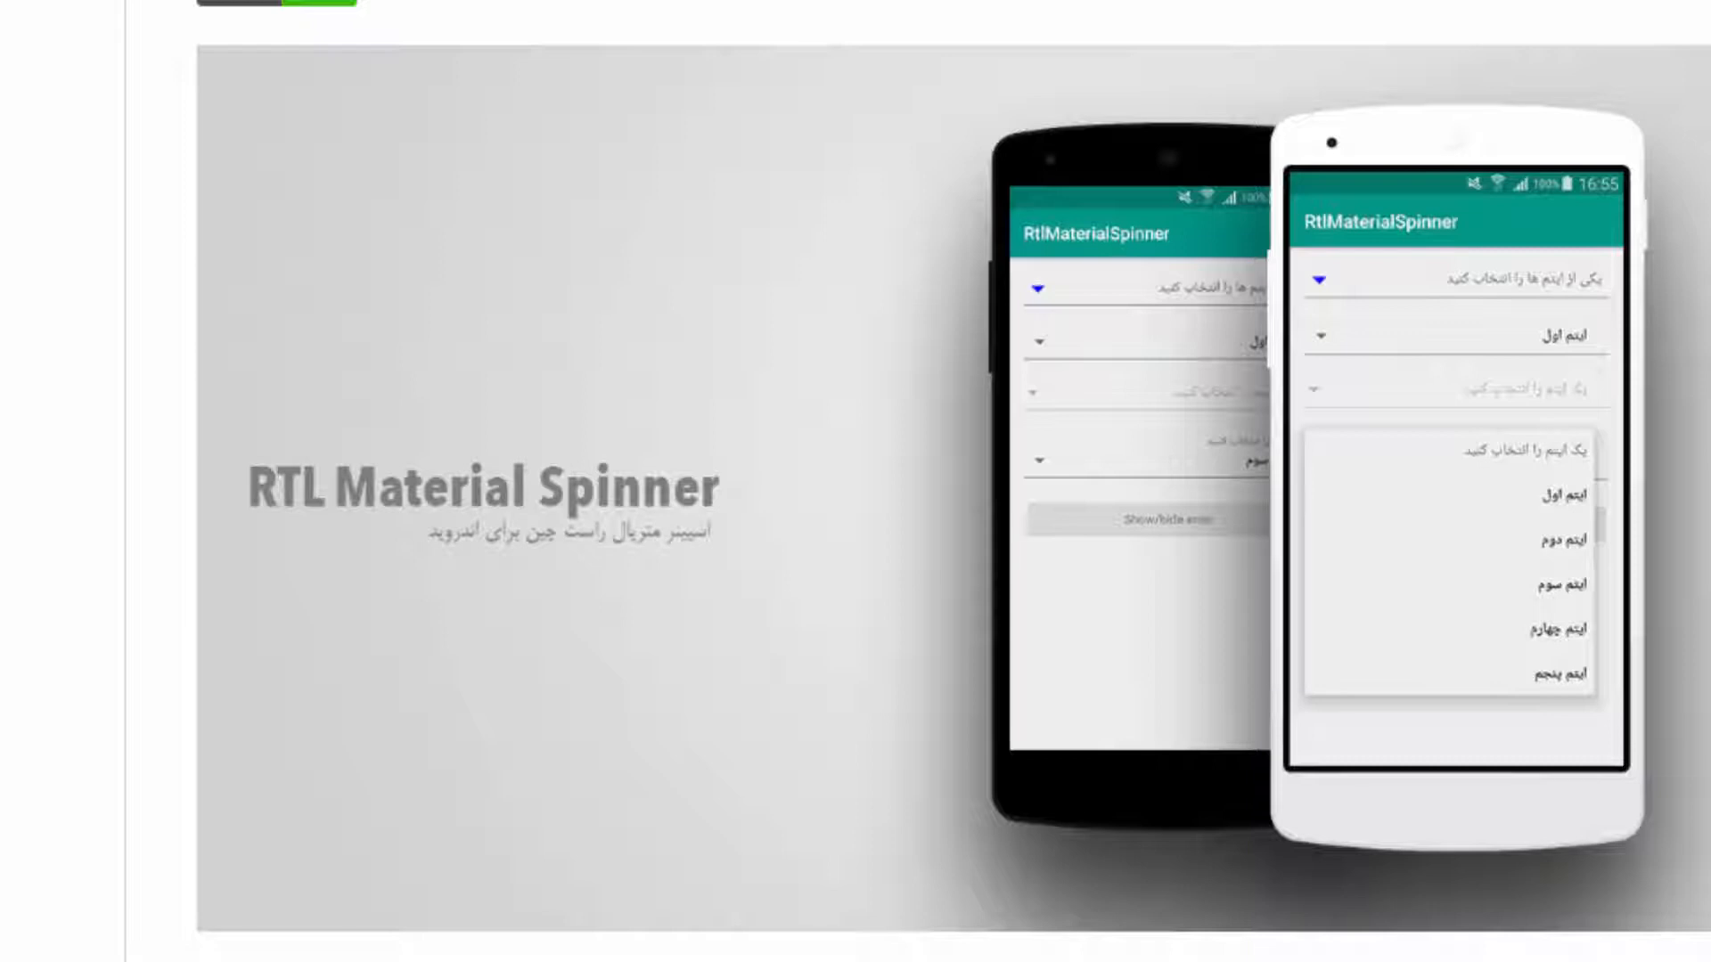
scroll("down", 3)
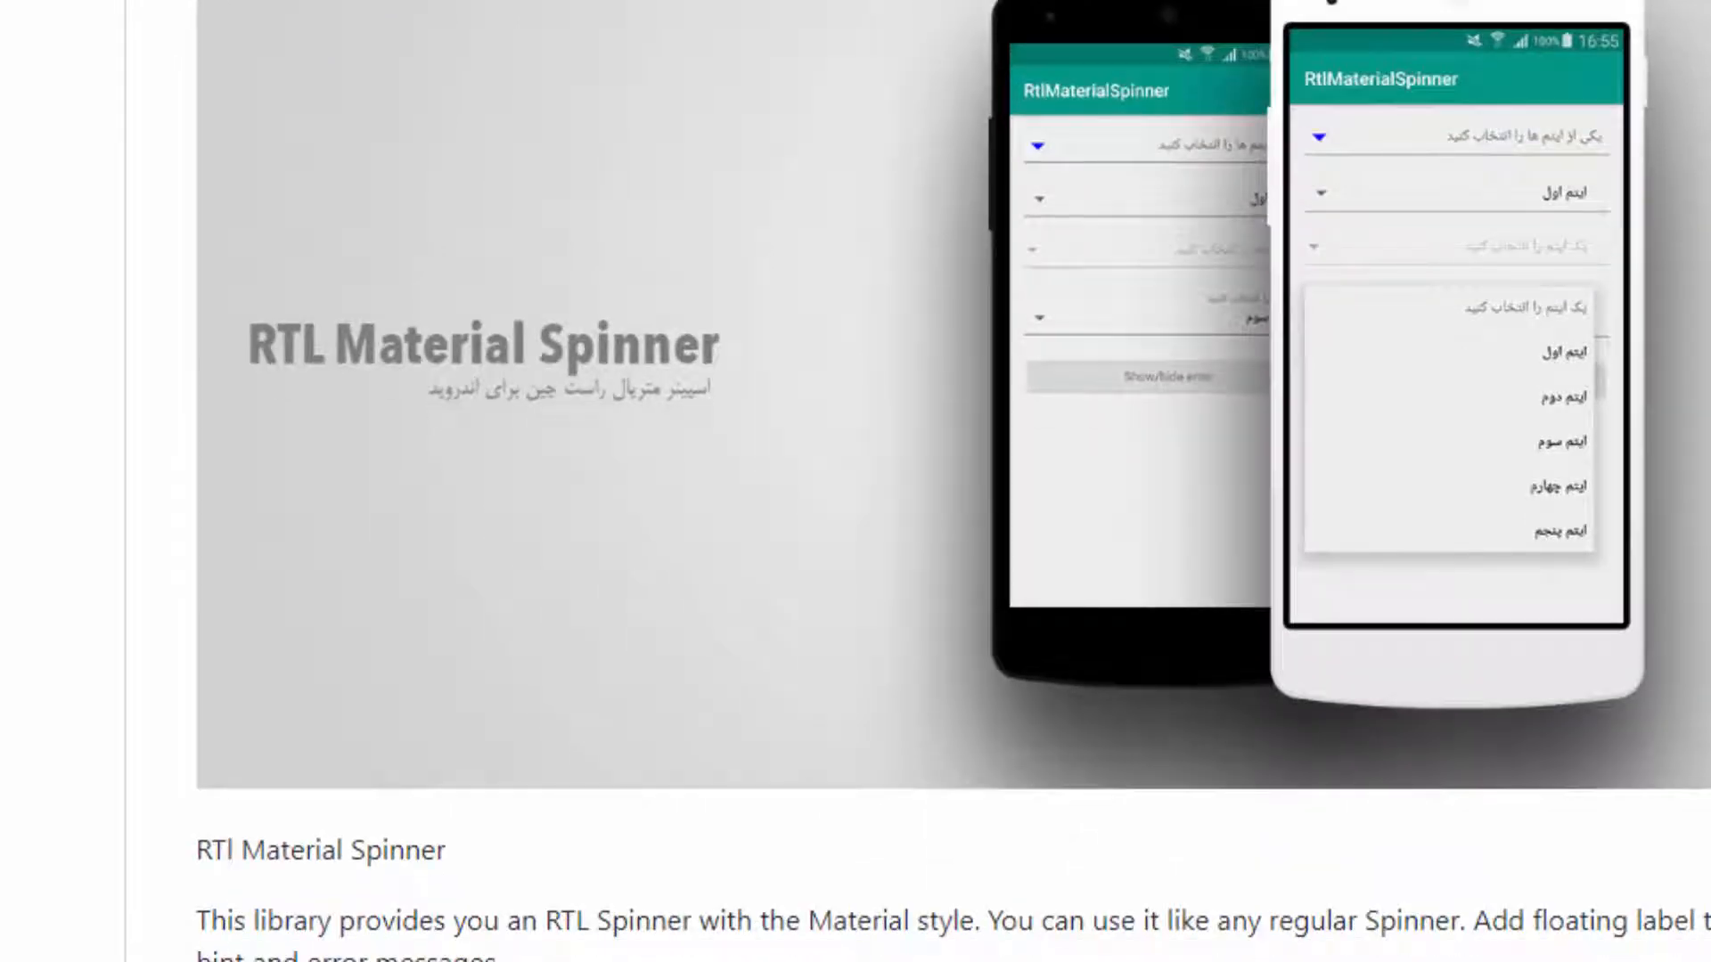
scroll("down", 3)
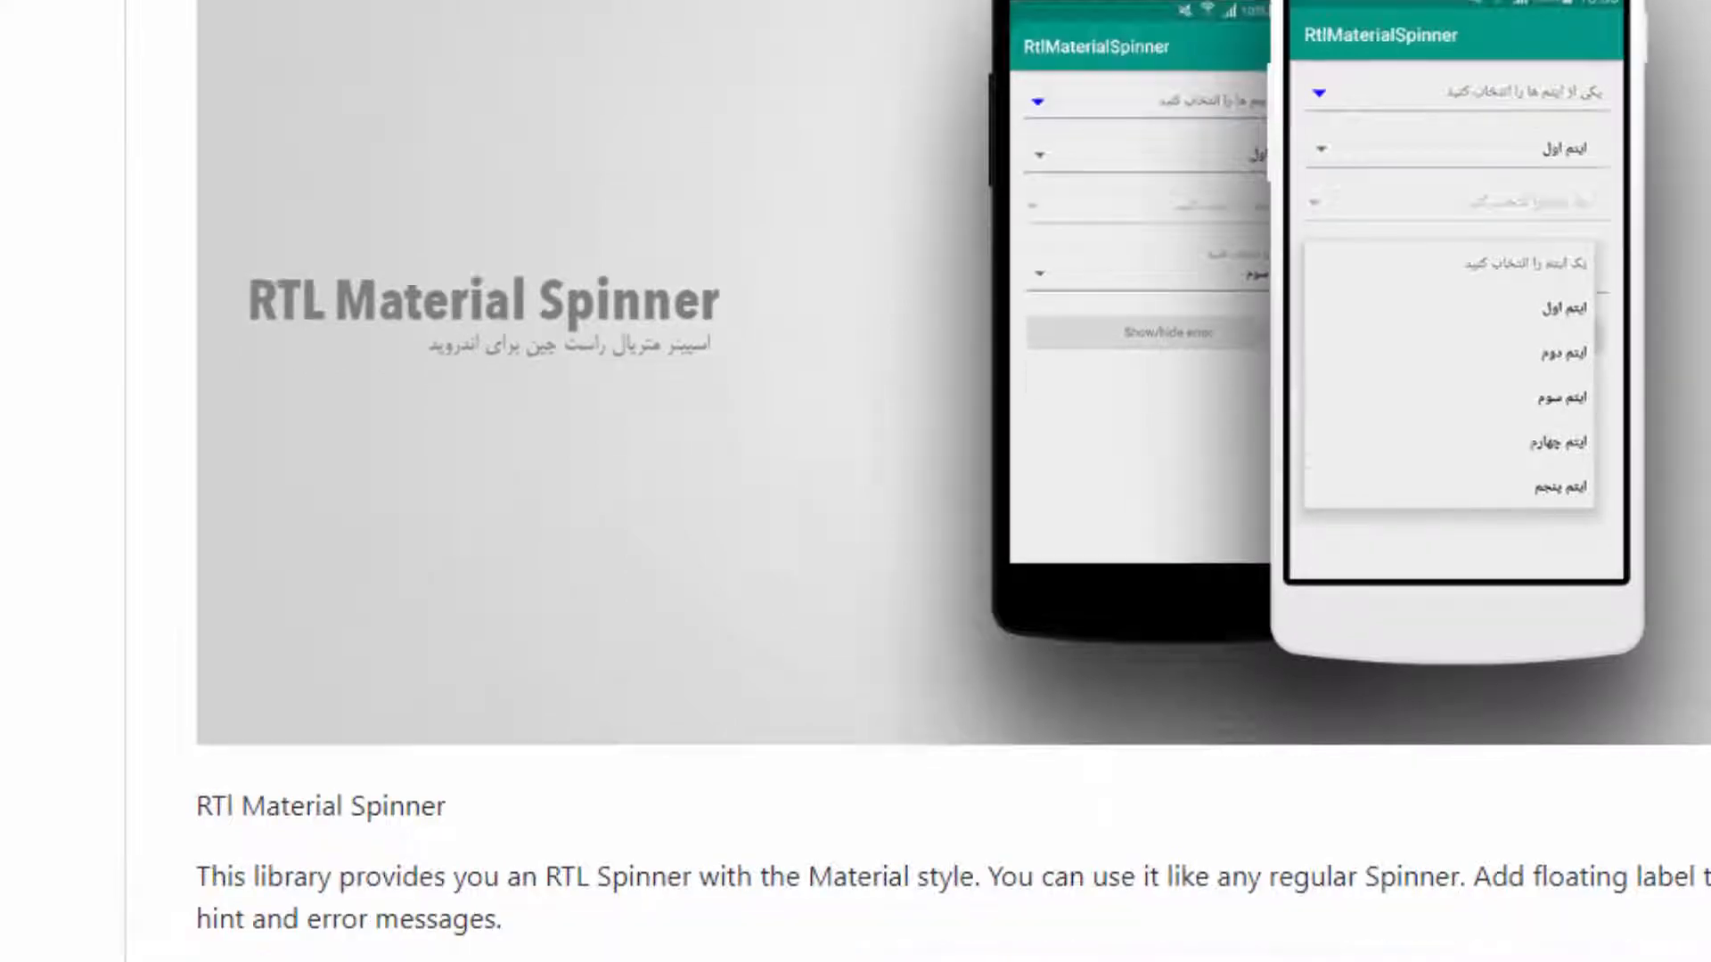
scroll("down", 3)
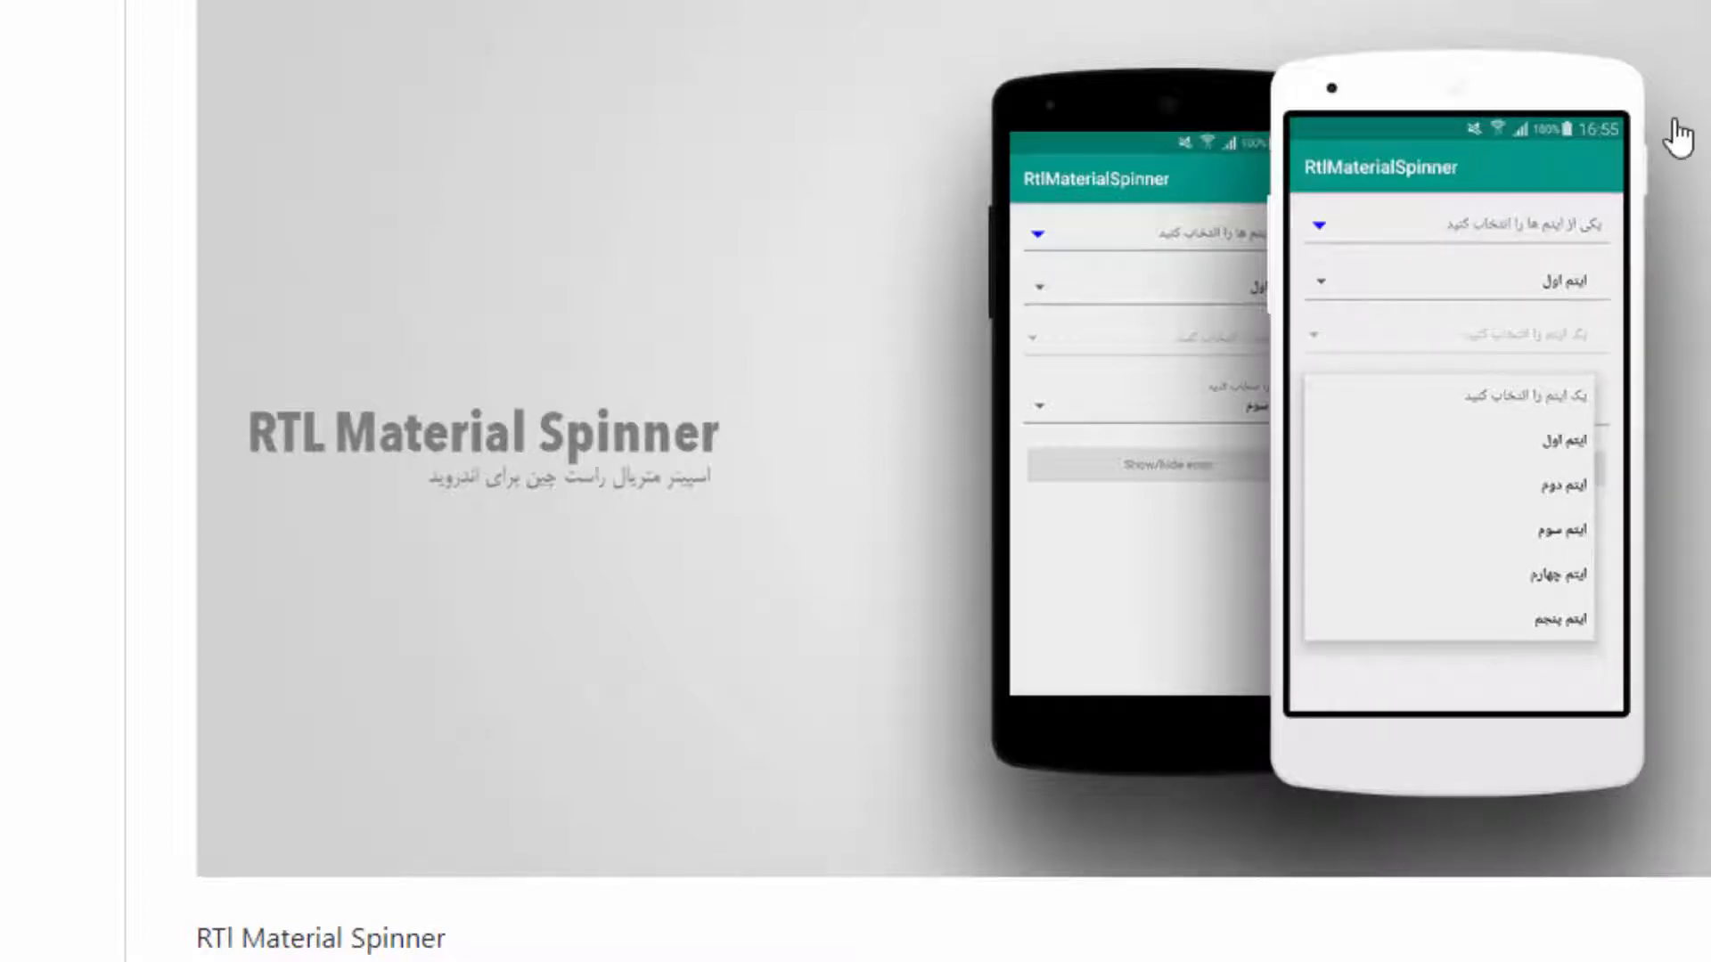
scroll("down", 3)
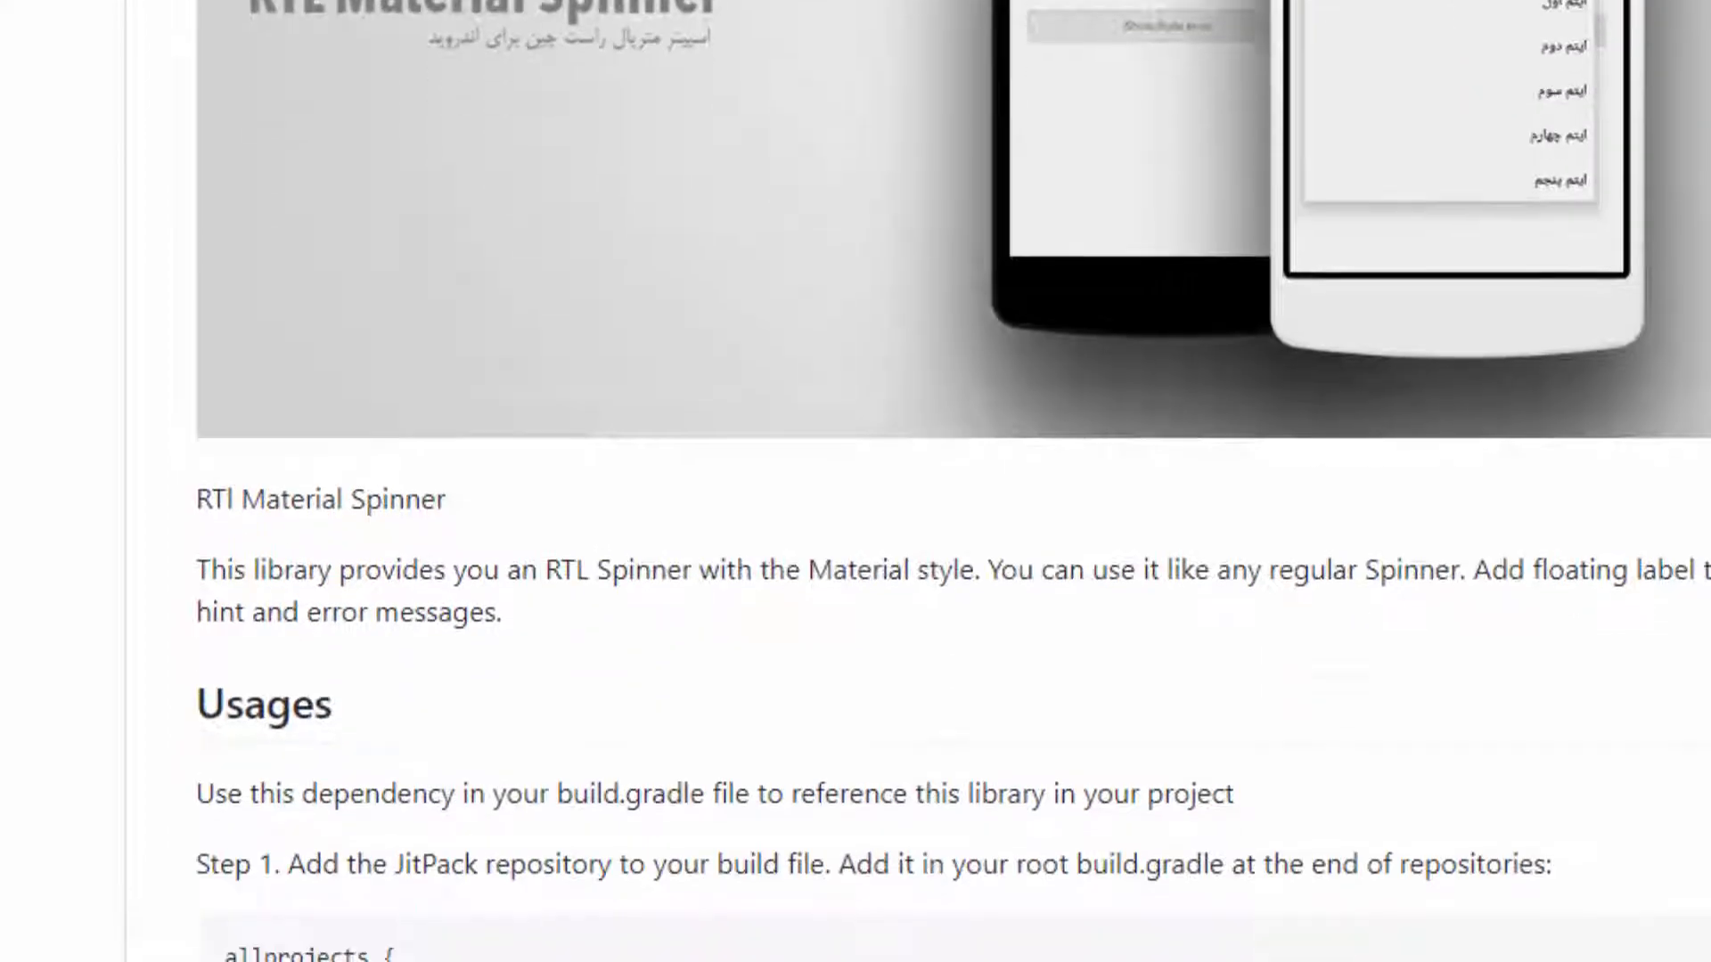
scroll("up", 3)
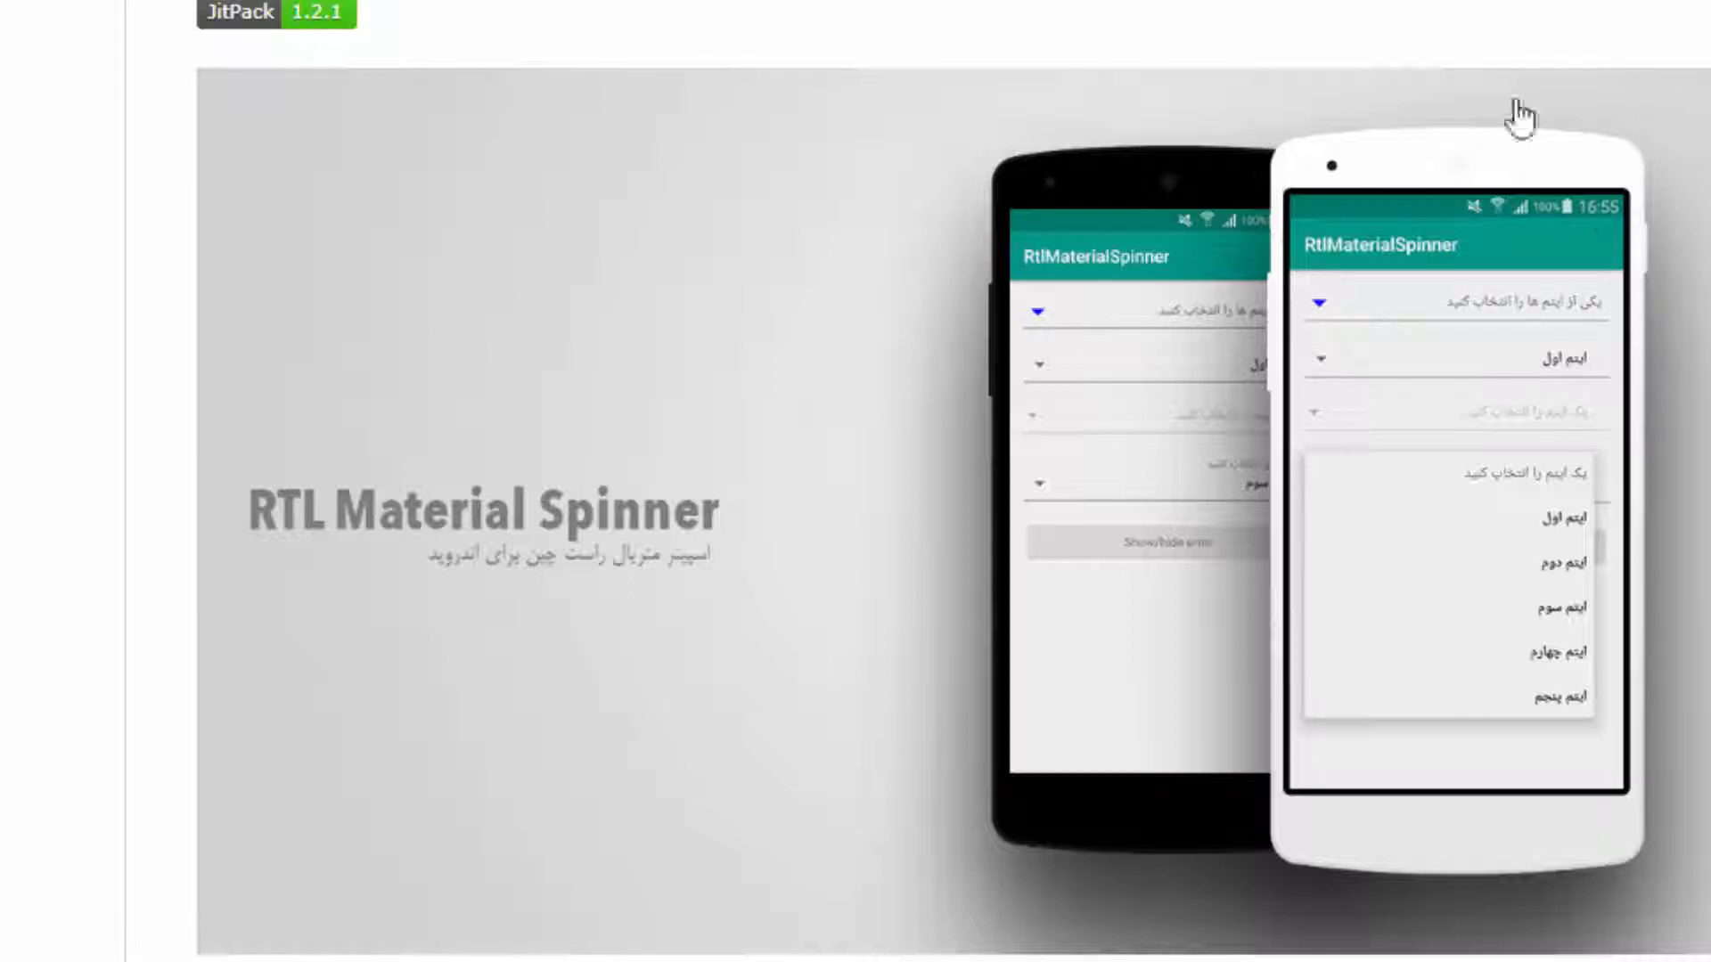
scroll("down", 3)
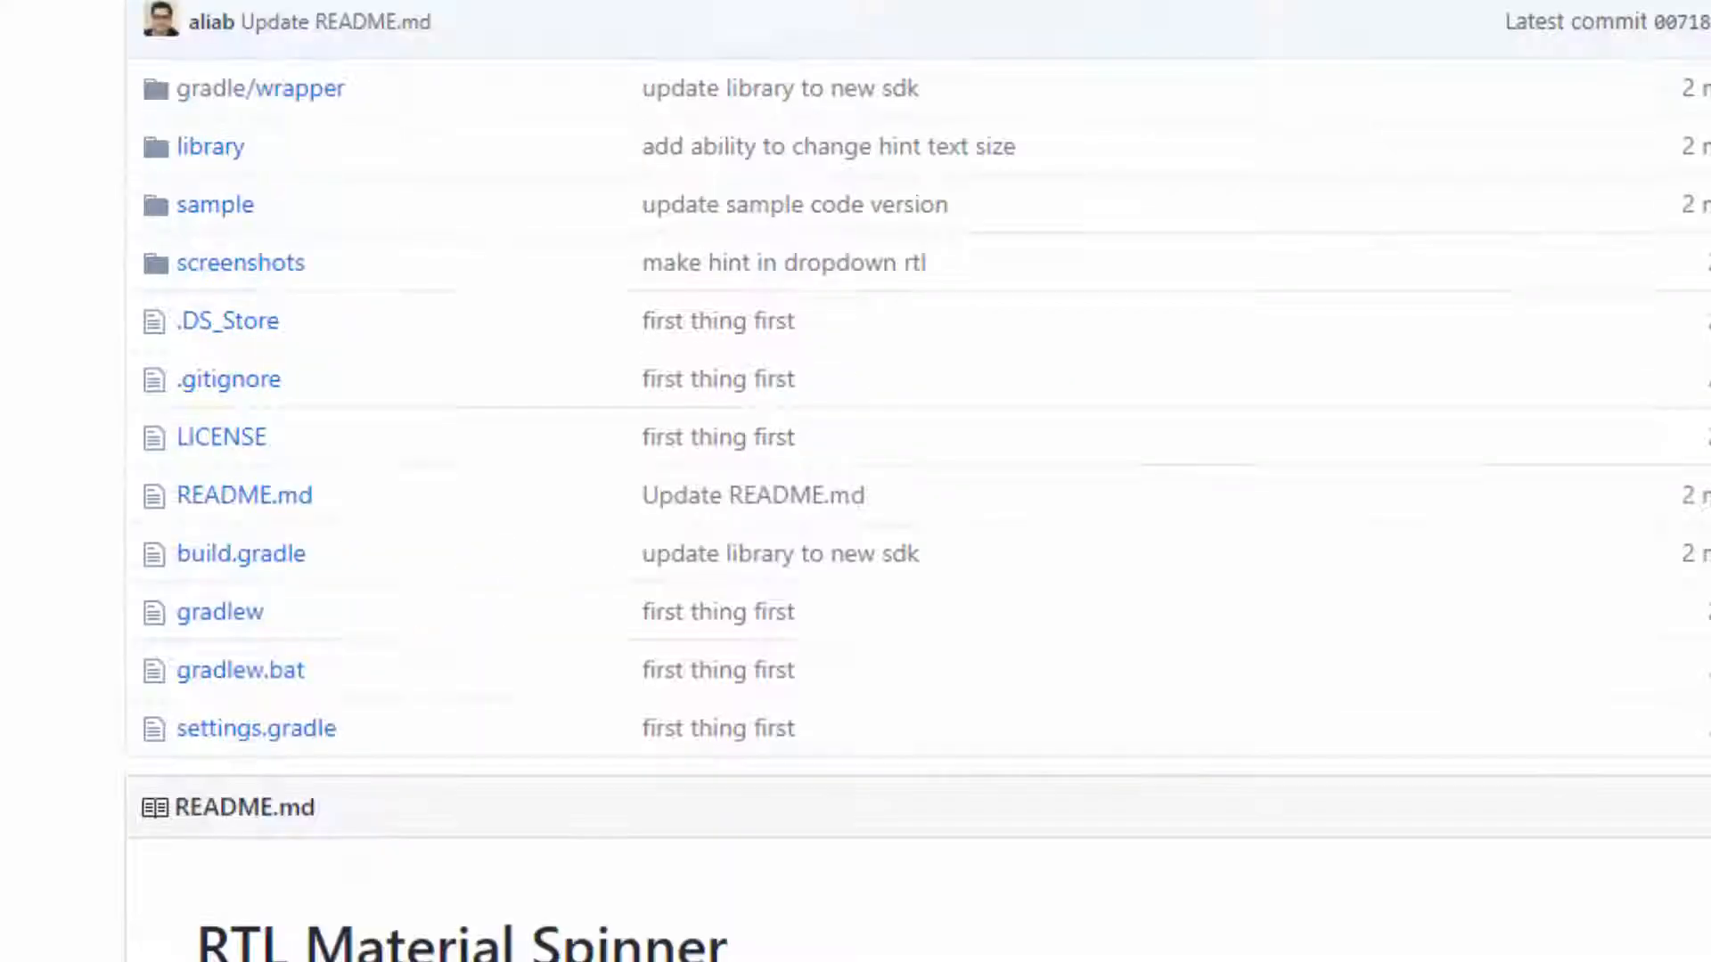
scroll("down", 3)
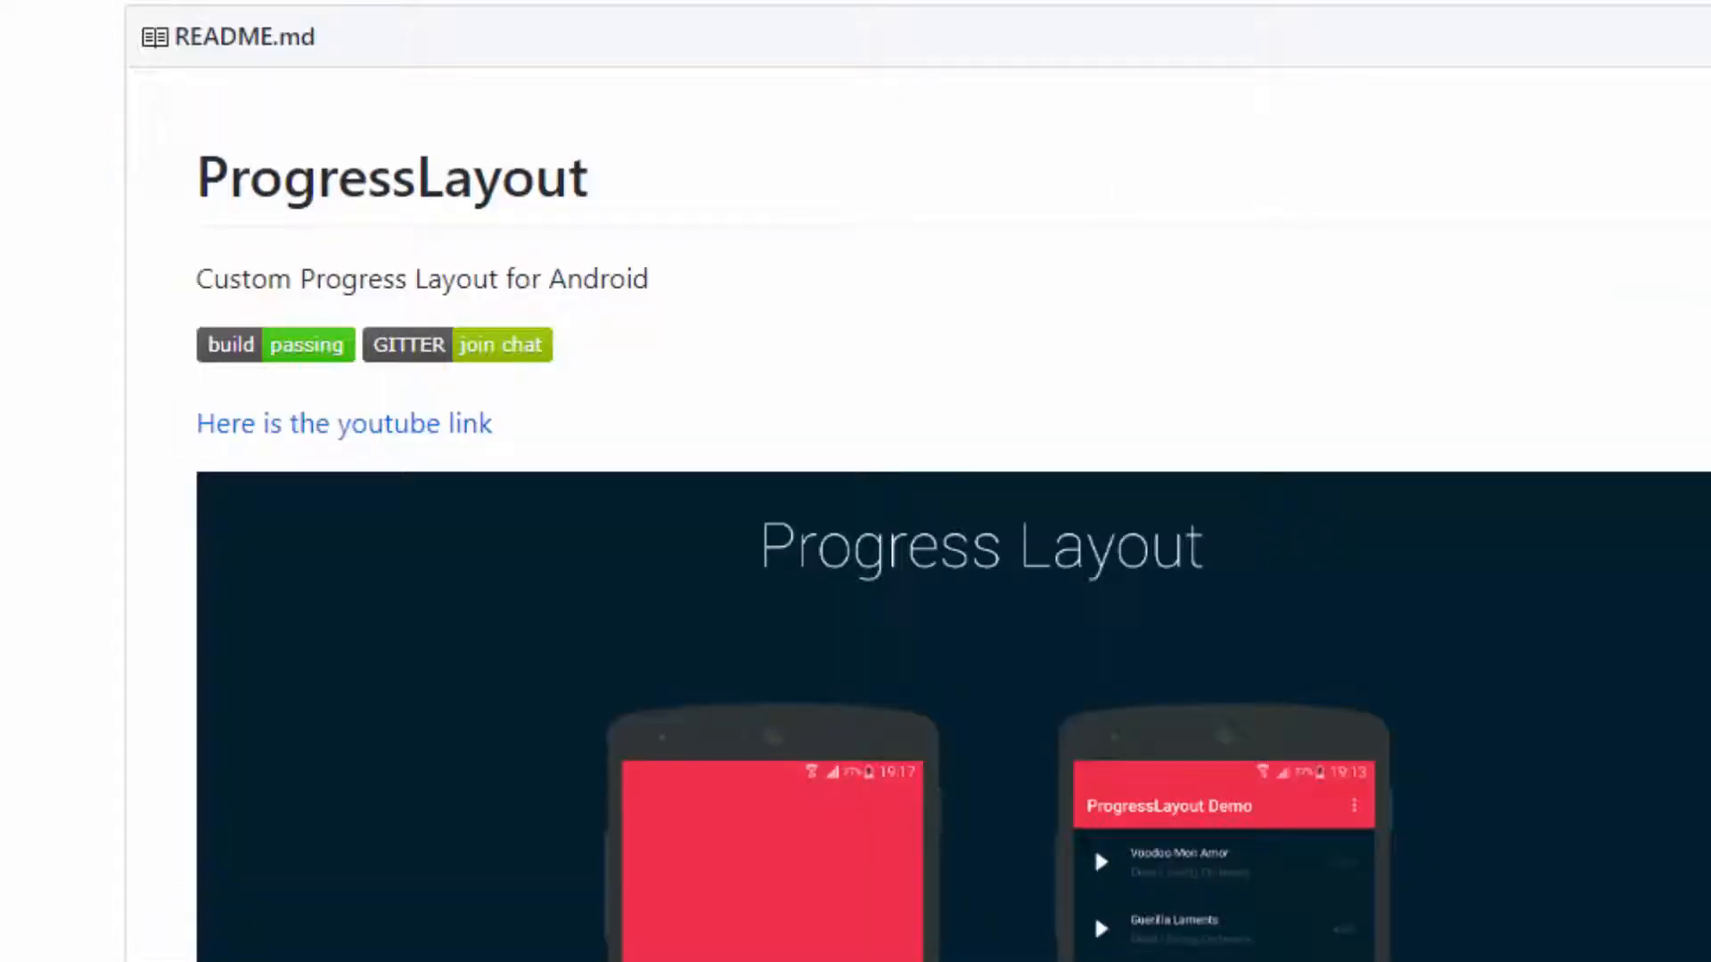
Scroll to the Demo section with the movie list filtered by genre, rating, year and quality
scroll("down", 3)
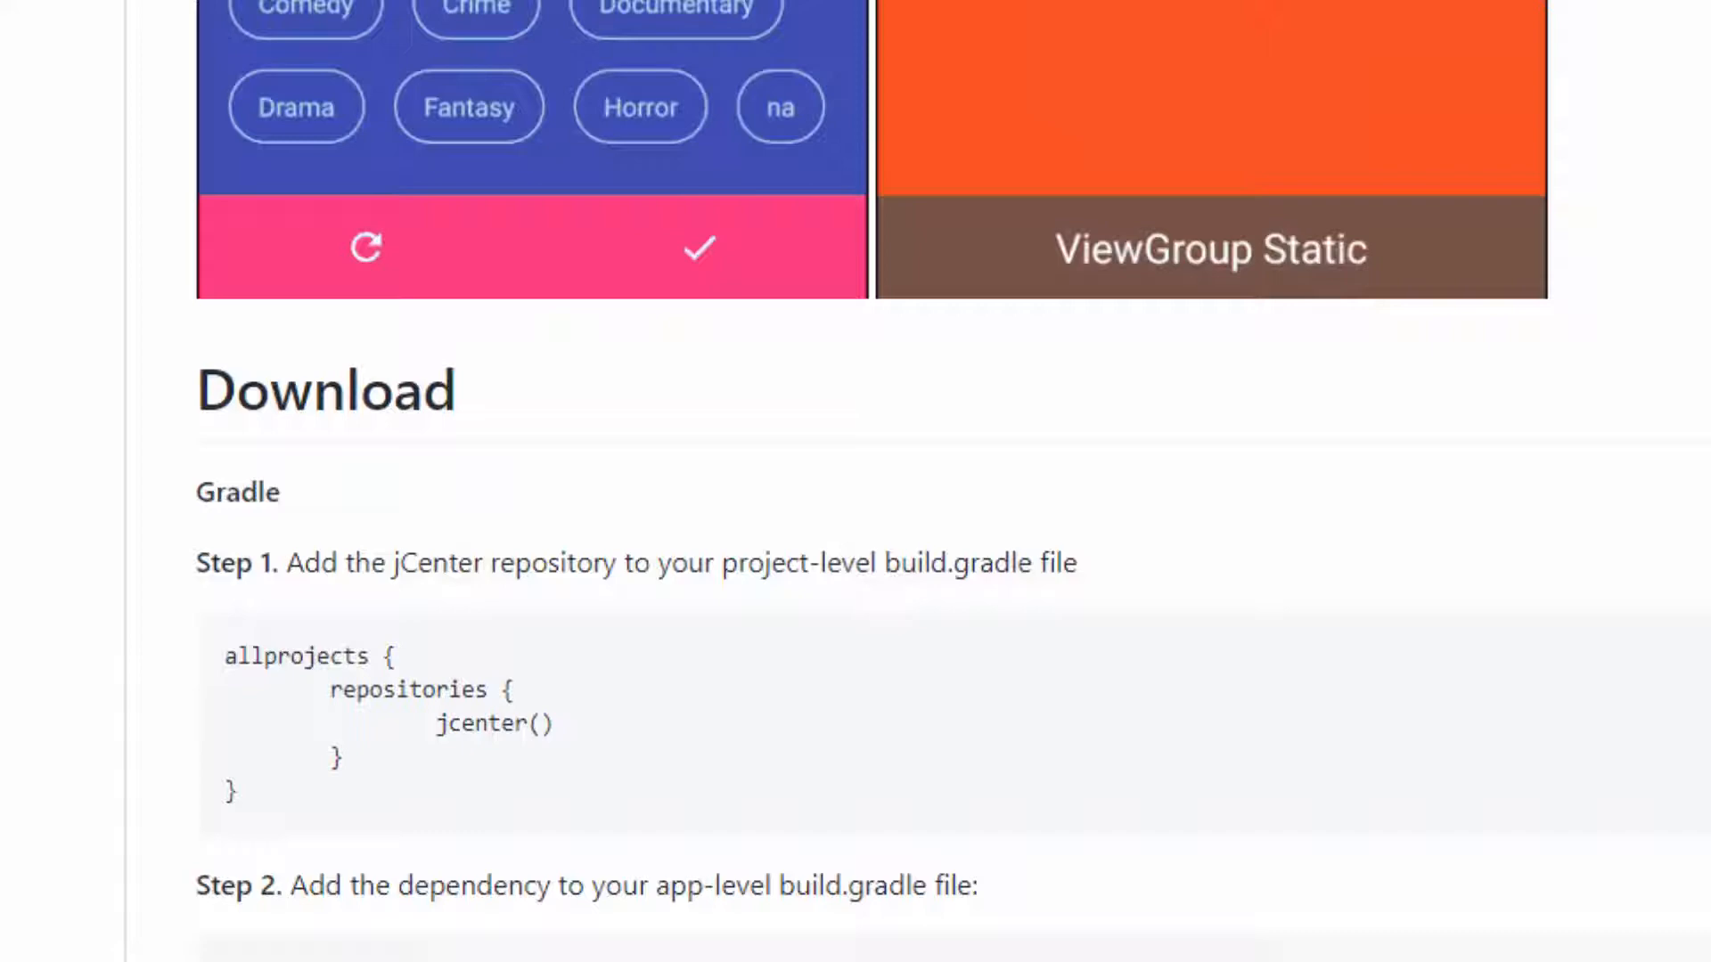
scroll("down", 3)
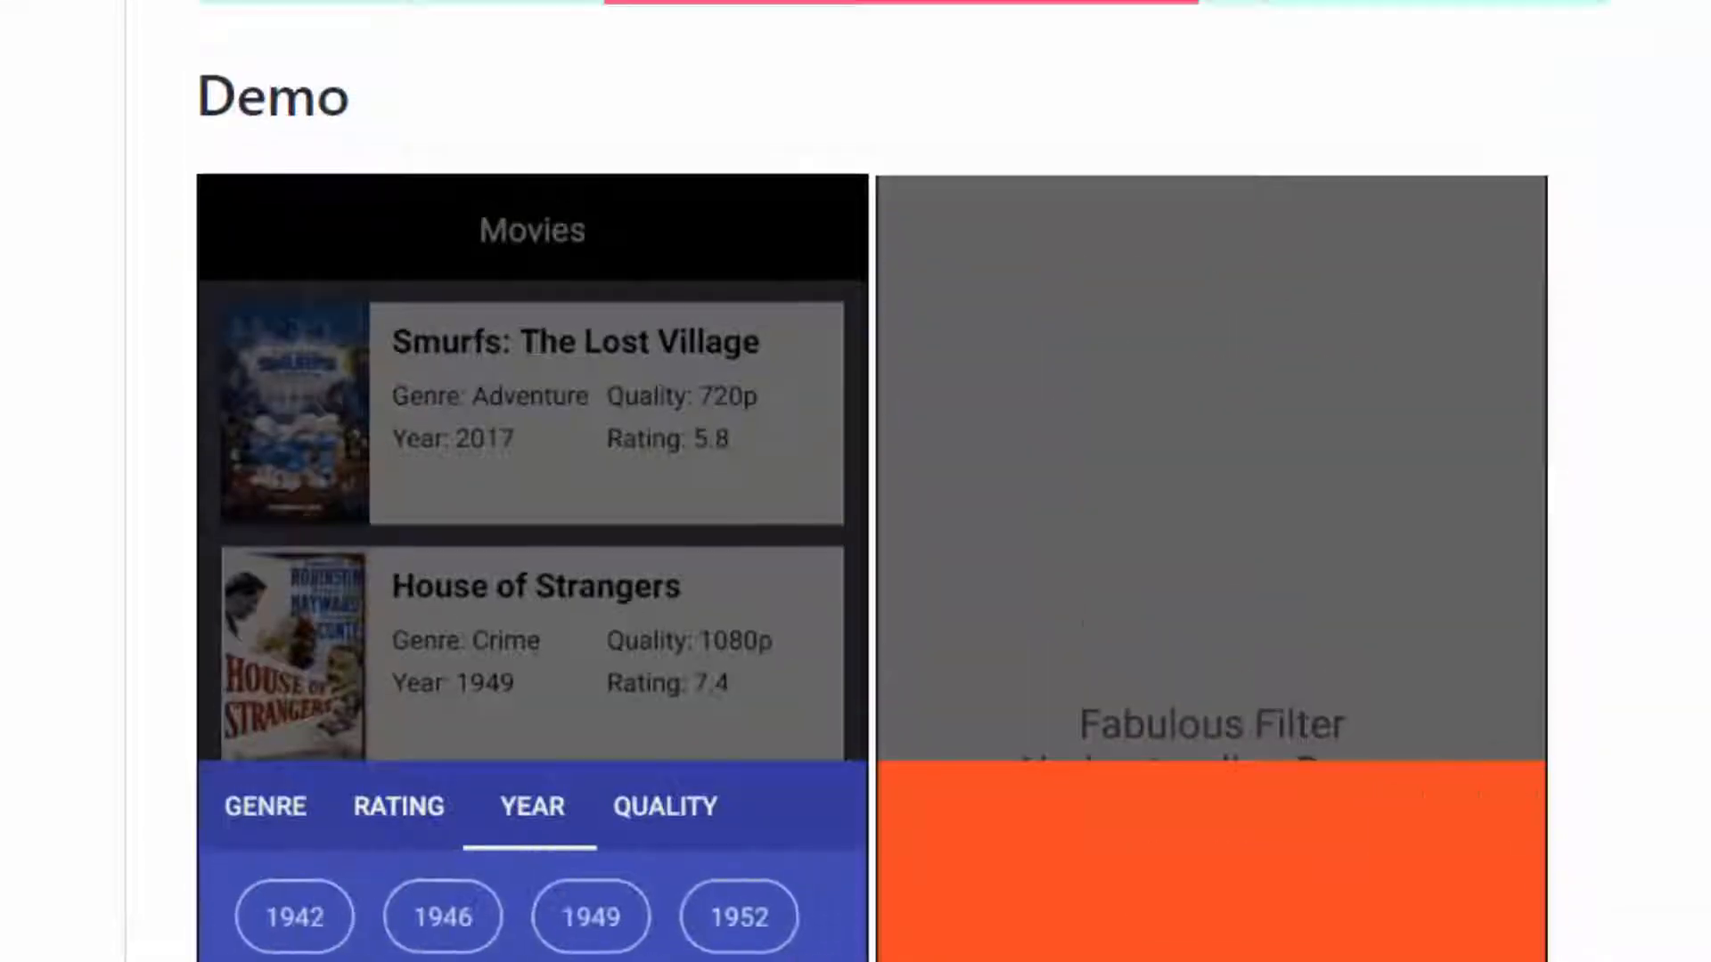